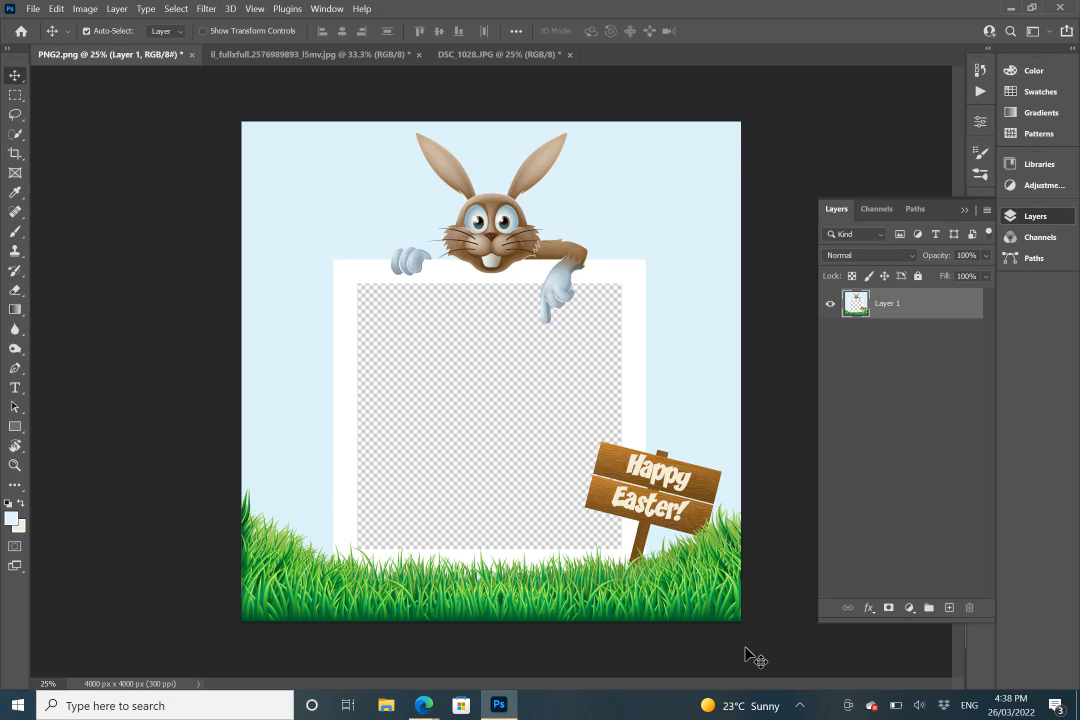
pyautogui.moveTo(497, 352)
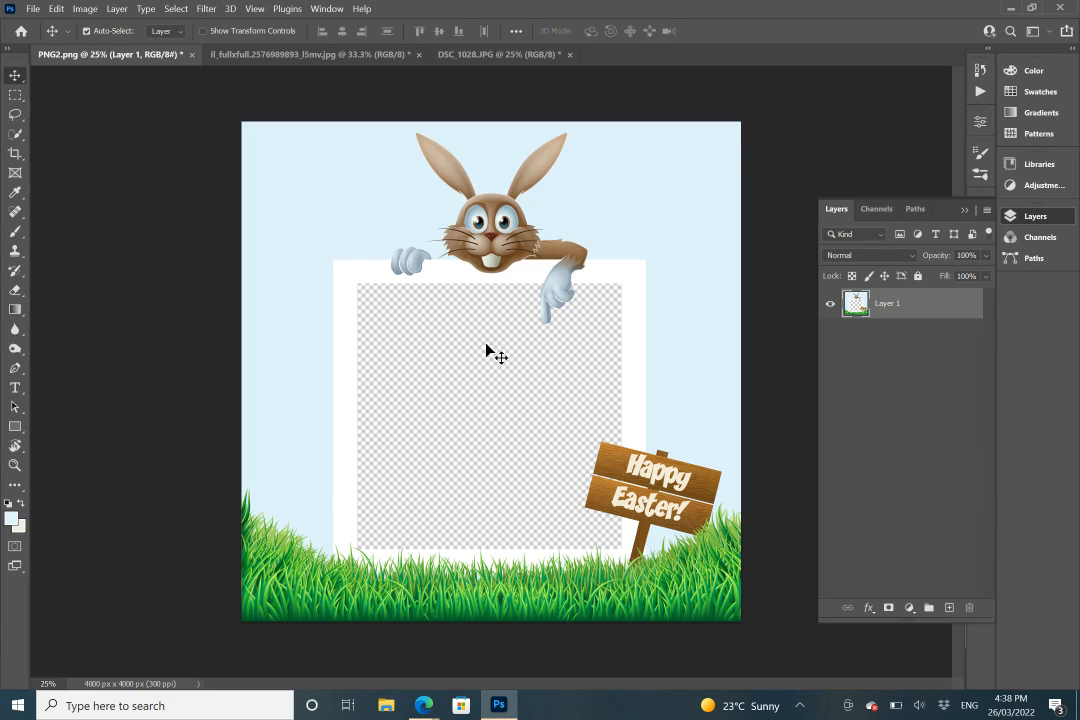
pyautogui.moveTo(475, 357)
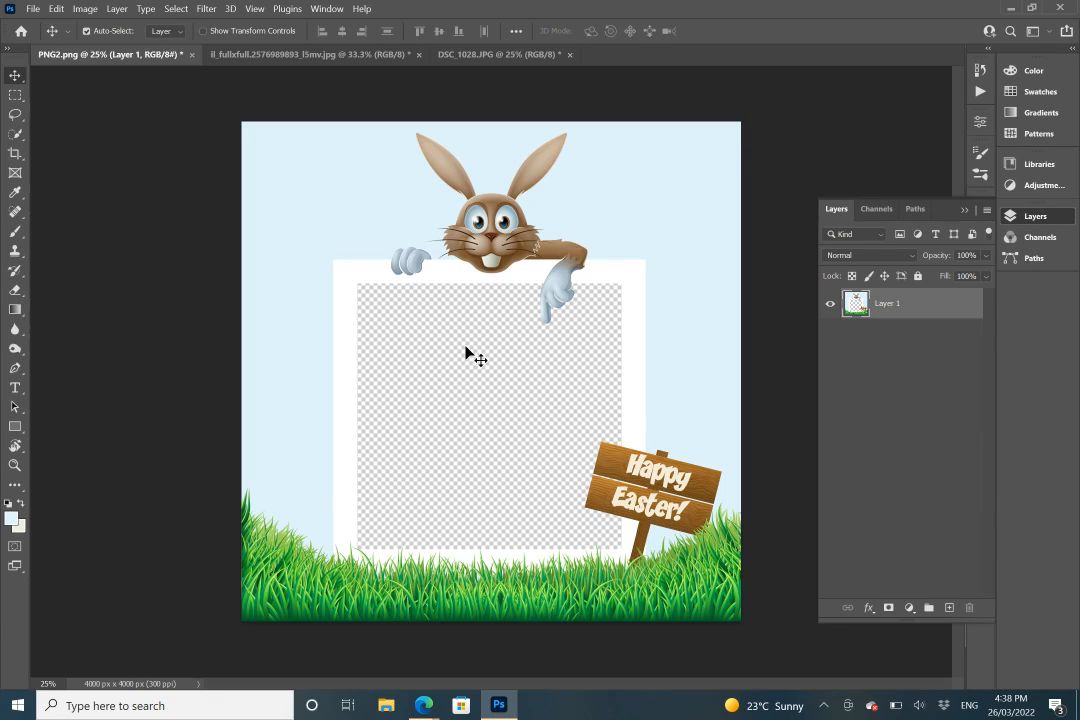
pyautogui.moveTo(462, 357)
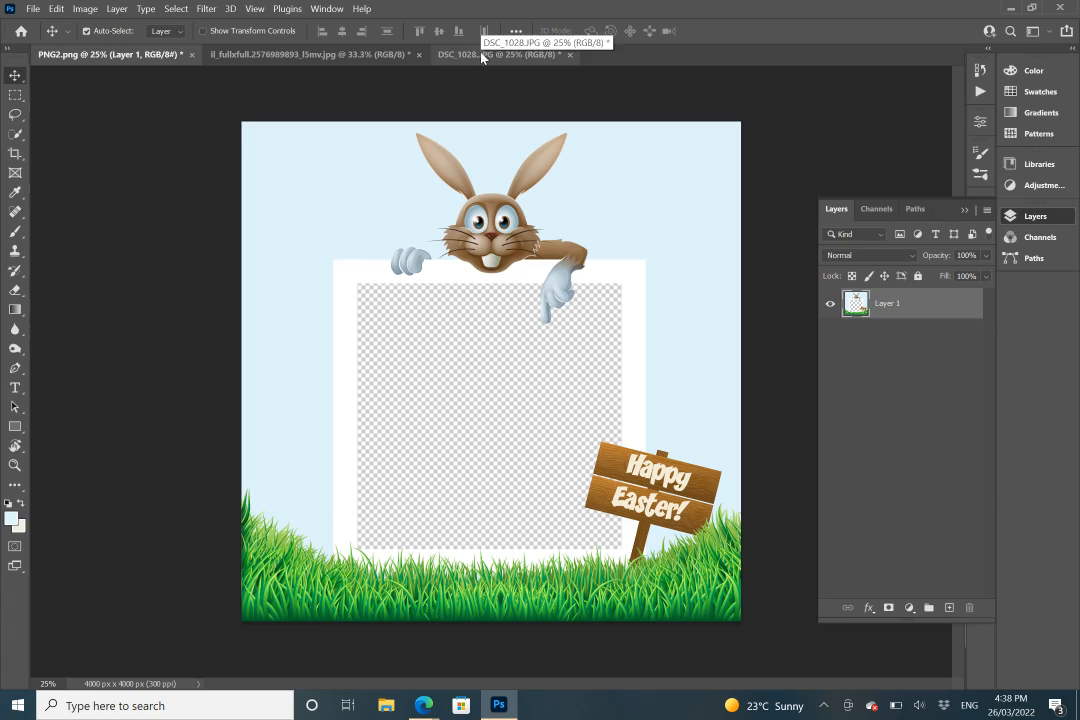
# Show the DSC_1028.JPG photo of the baby in the white cube beside the teddy bear.
pyautogui.click(497, 54)
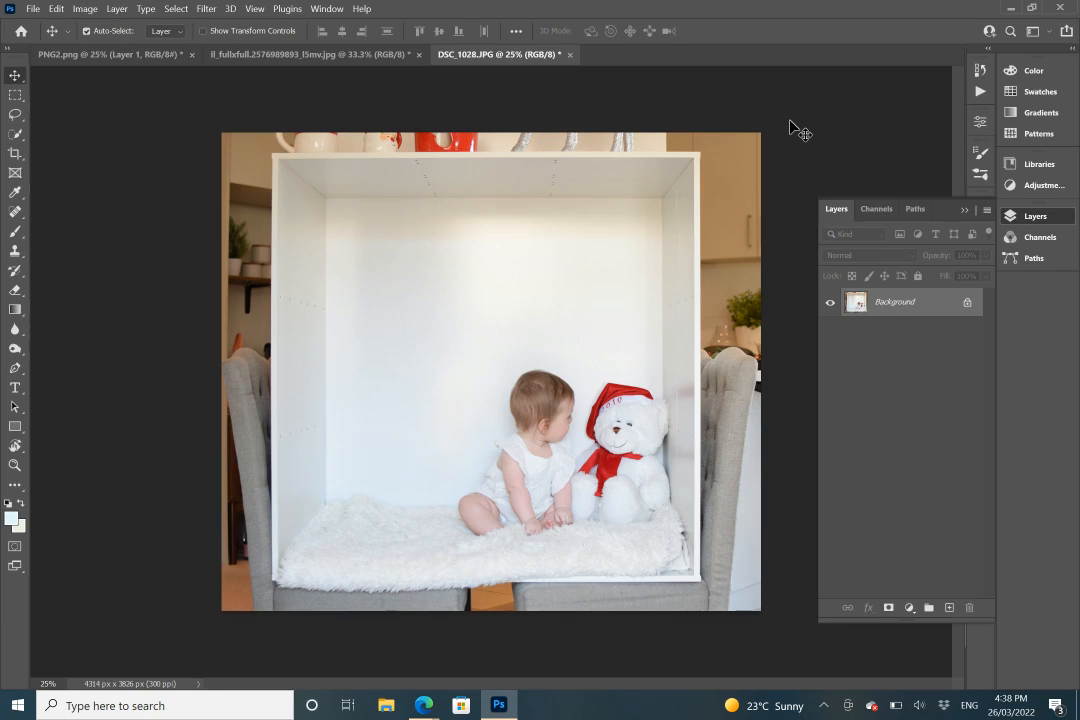
pyautogui.moveTo(562, 210)
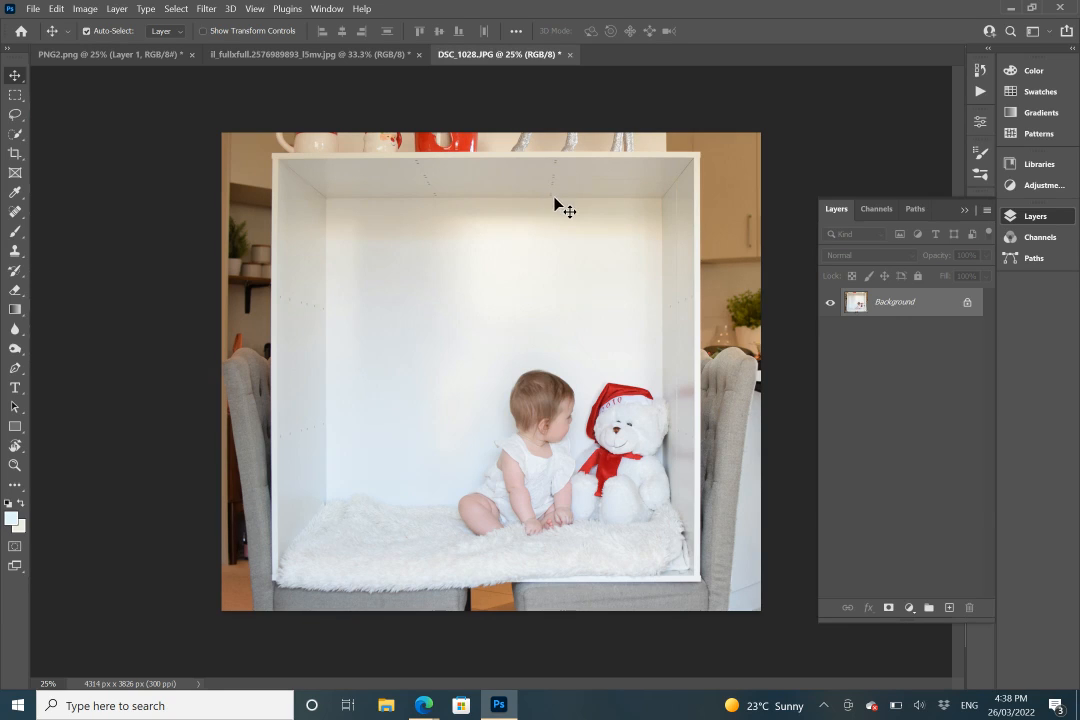
pyautogui.moveTo(420, 170)
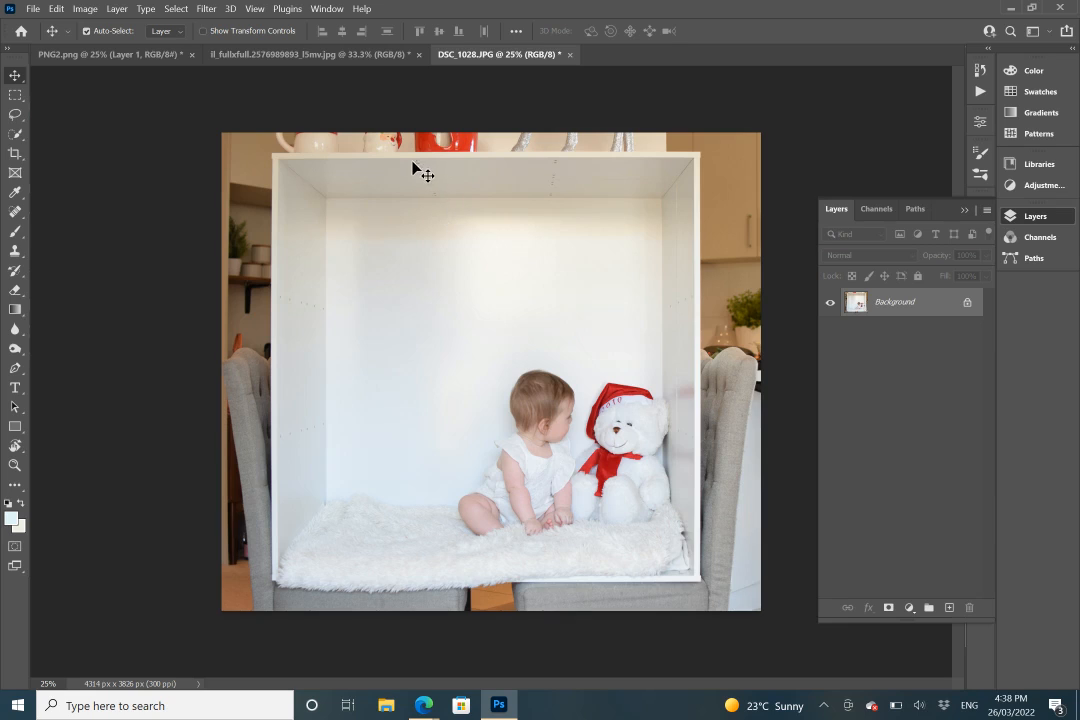
pyautogui.moveTo(300, 327)
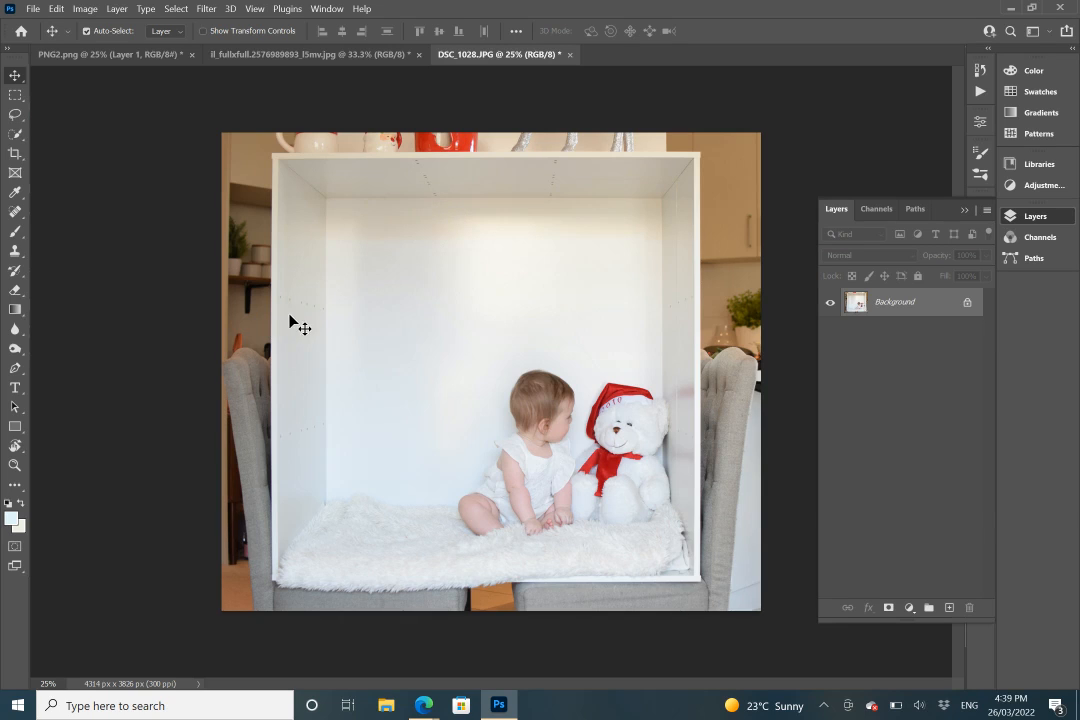
pyautogui.moveTo(510, 420)
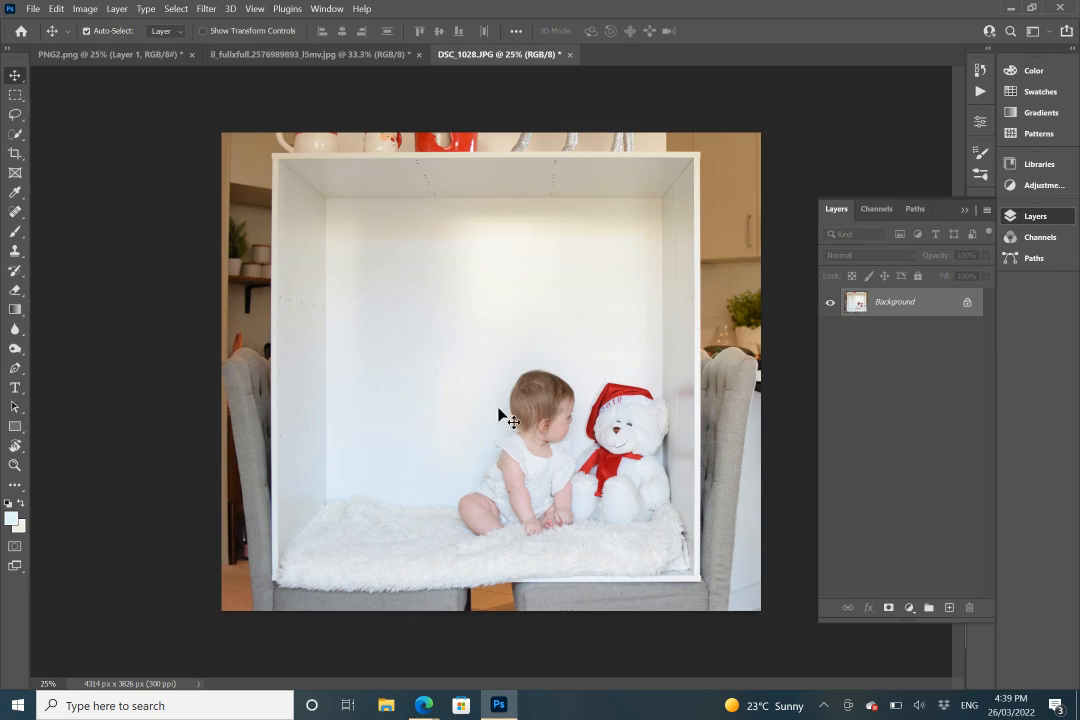
pyautogui.moveTo(648, 320)
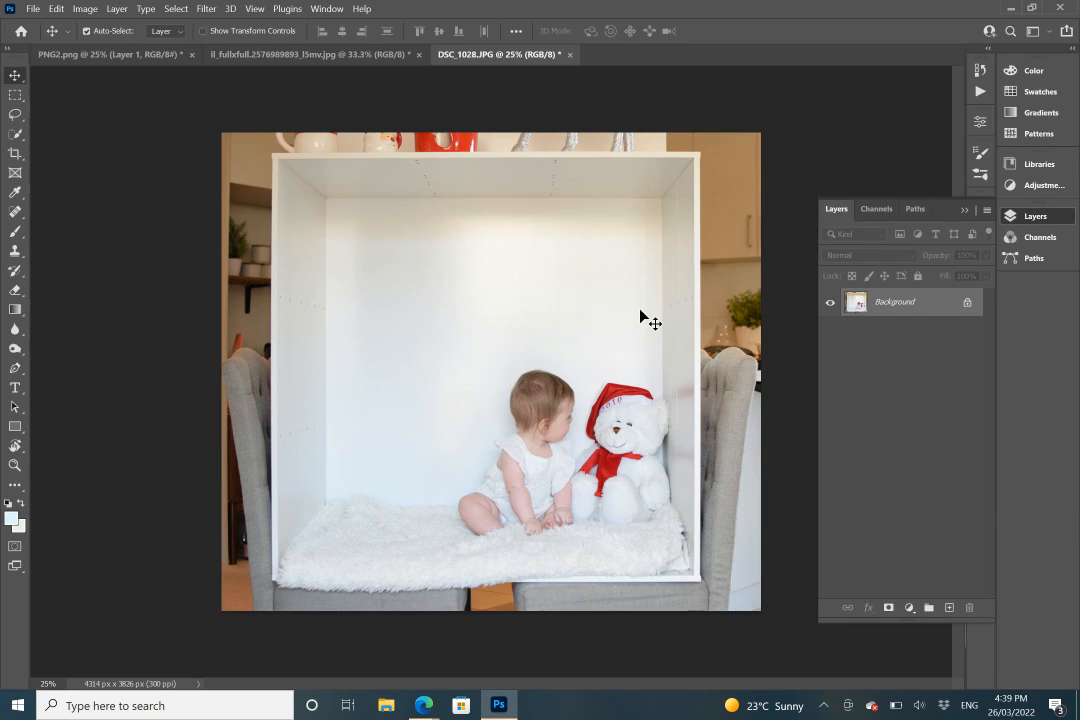
pyautogui.moveTo(636, 475)
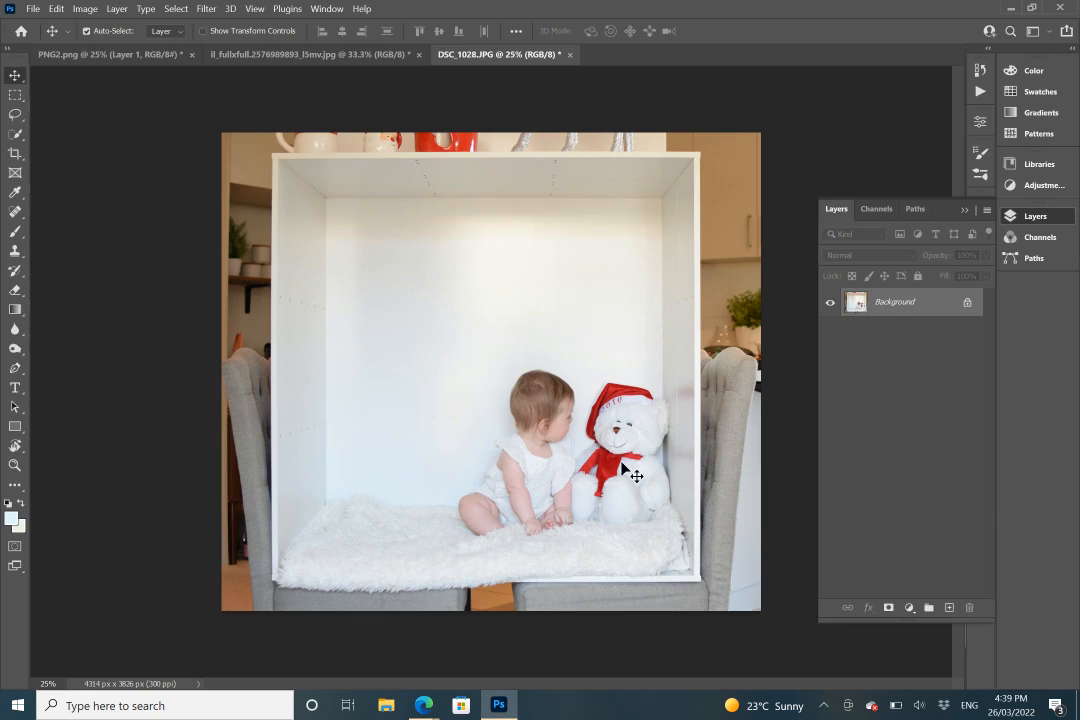
pyautogui.moveTo(443, 202)
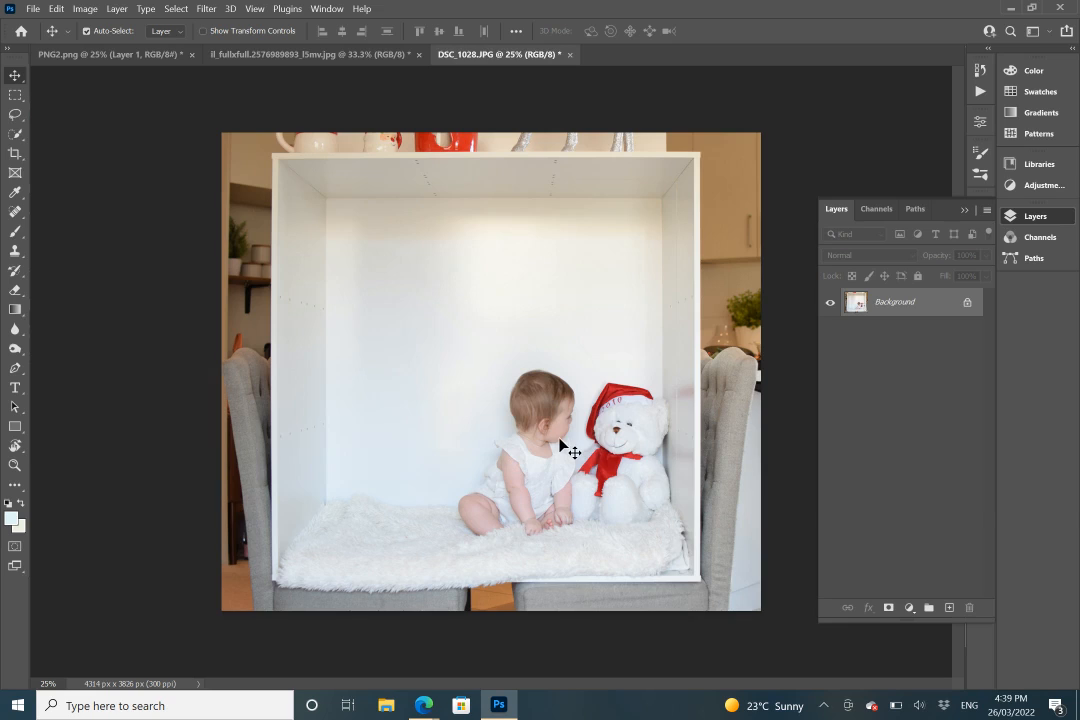
pyautogui.moveTo(360, 255)
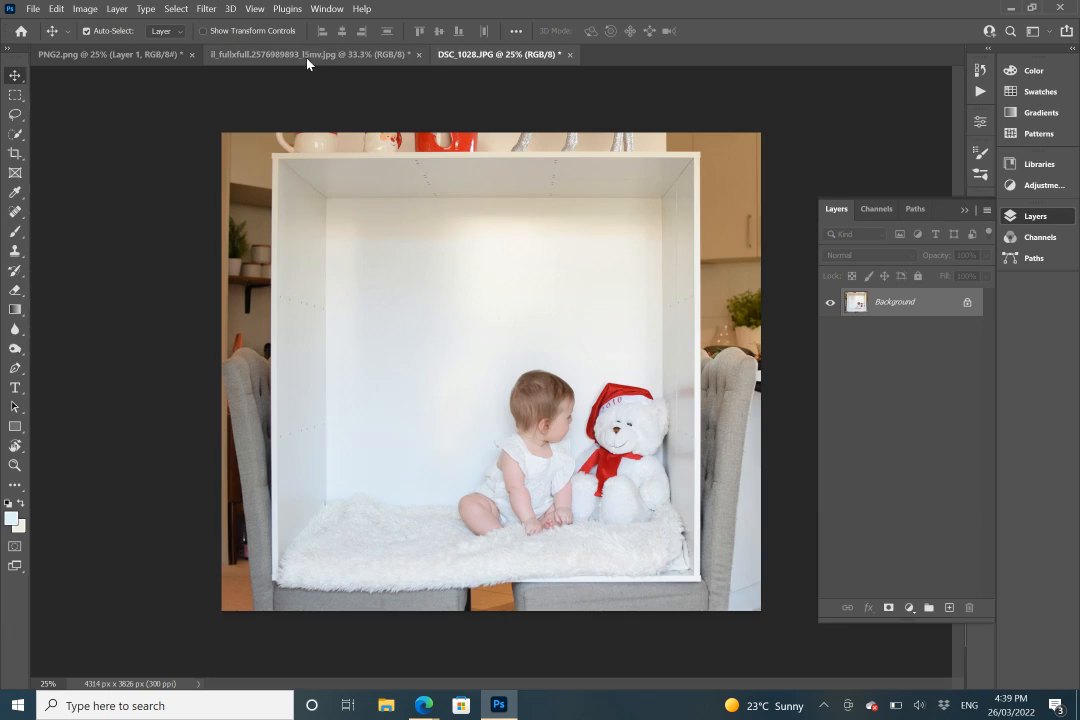
# View the il_fullxfull bunny-suit photo, then return to the PNG2.png Easter frame.
pyautogui.click(310, 54)
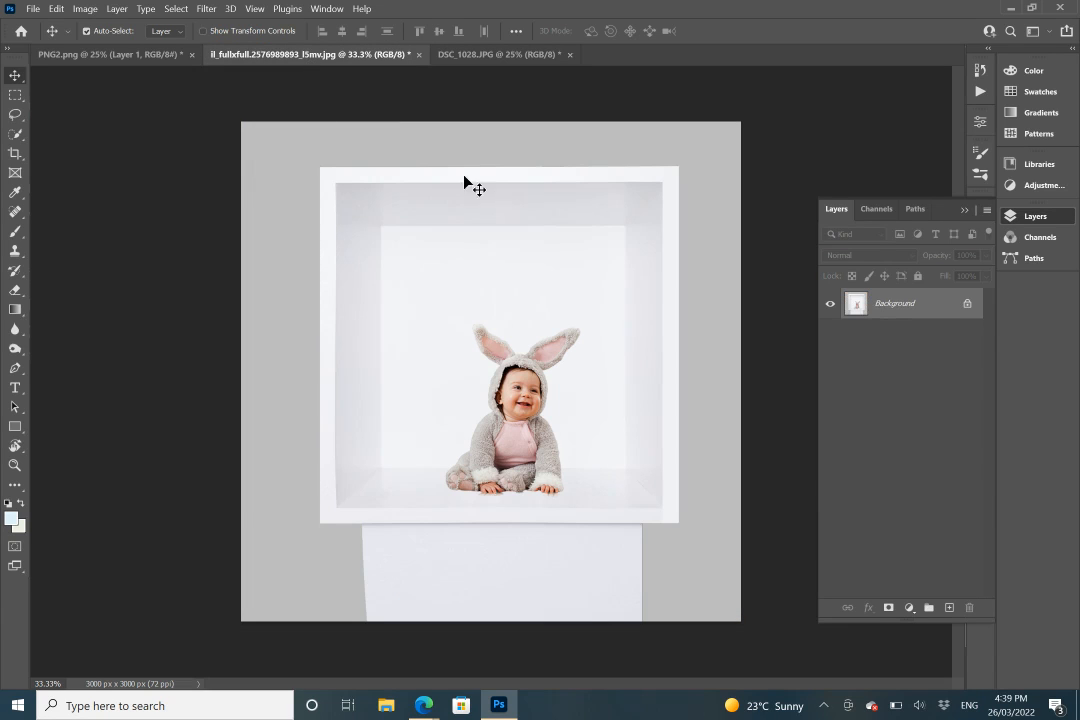
pyautogui.moveTo(320, 303)
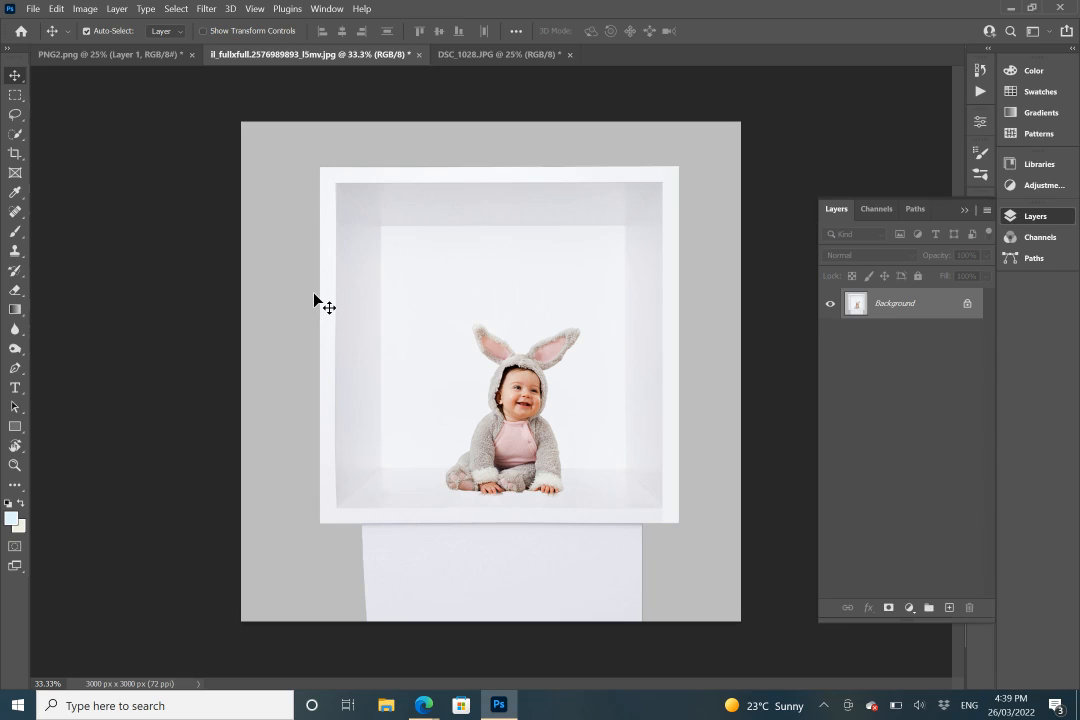
pyautogui.moveTo(320, 298)
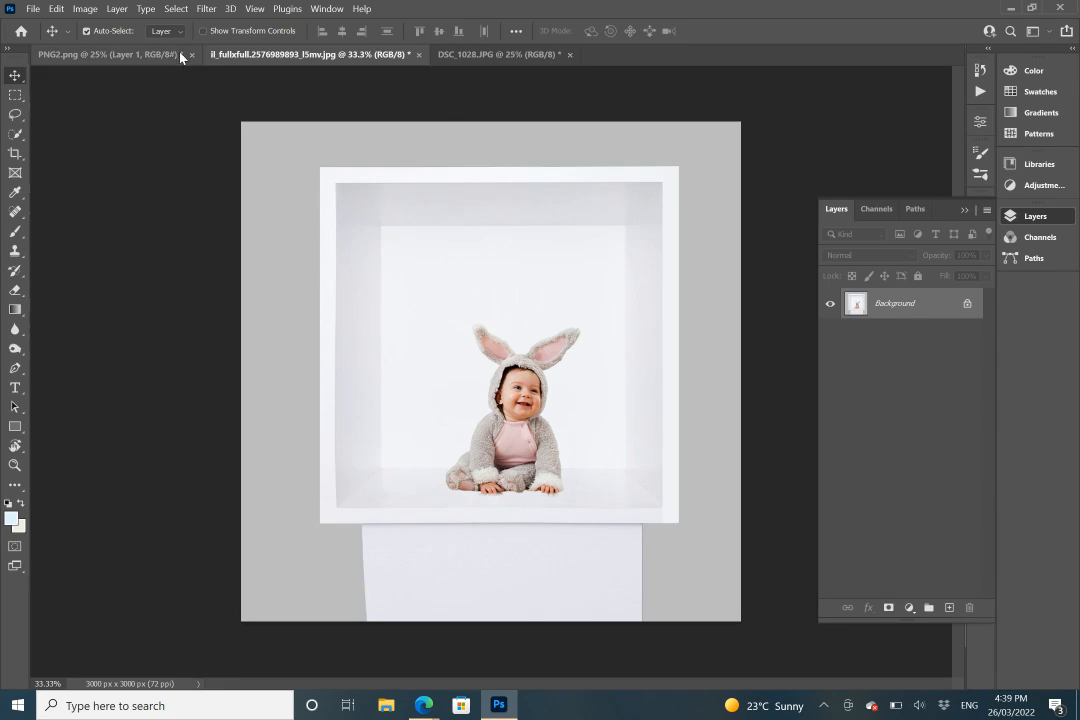
pyautogui.click(100, 54)
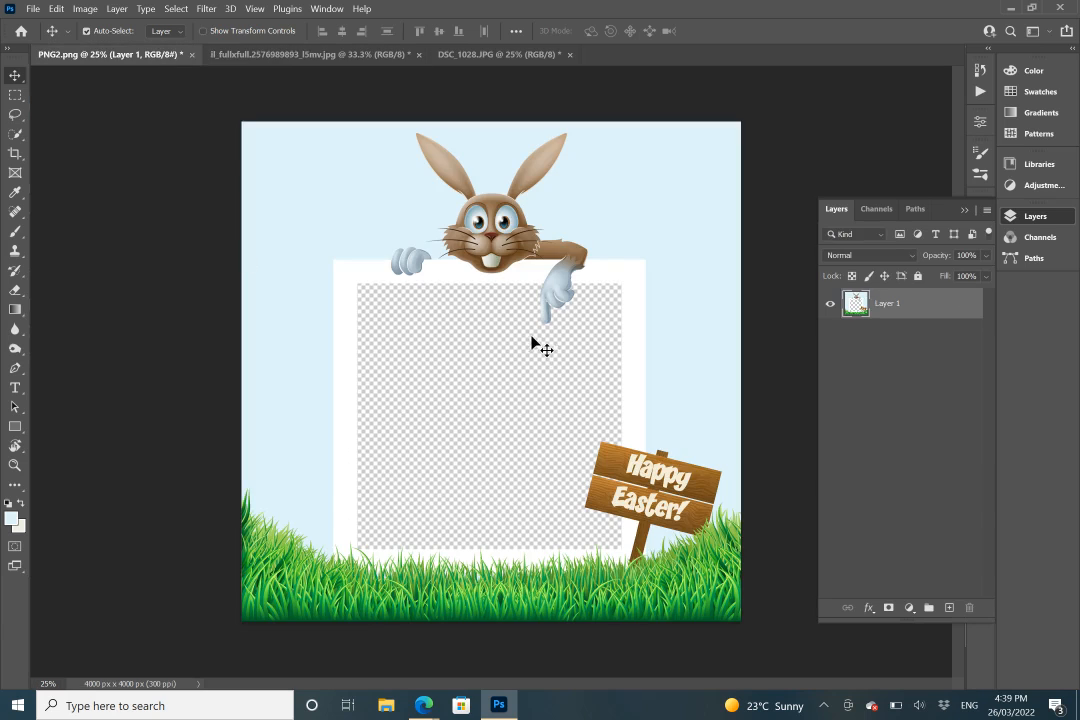
pyautogui.moveTo(485, 318)
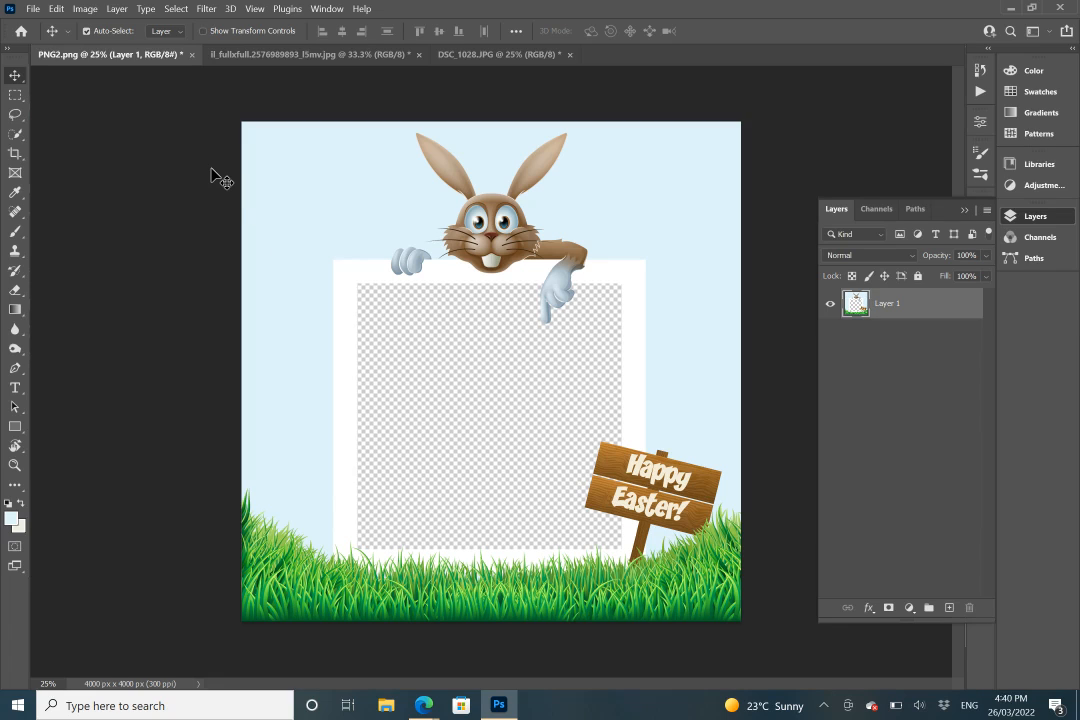
pyautogui.moveTo(155, 100)
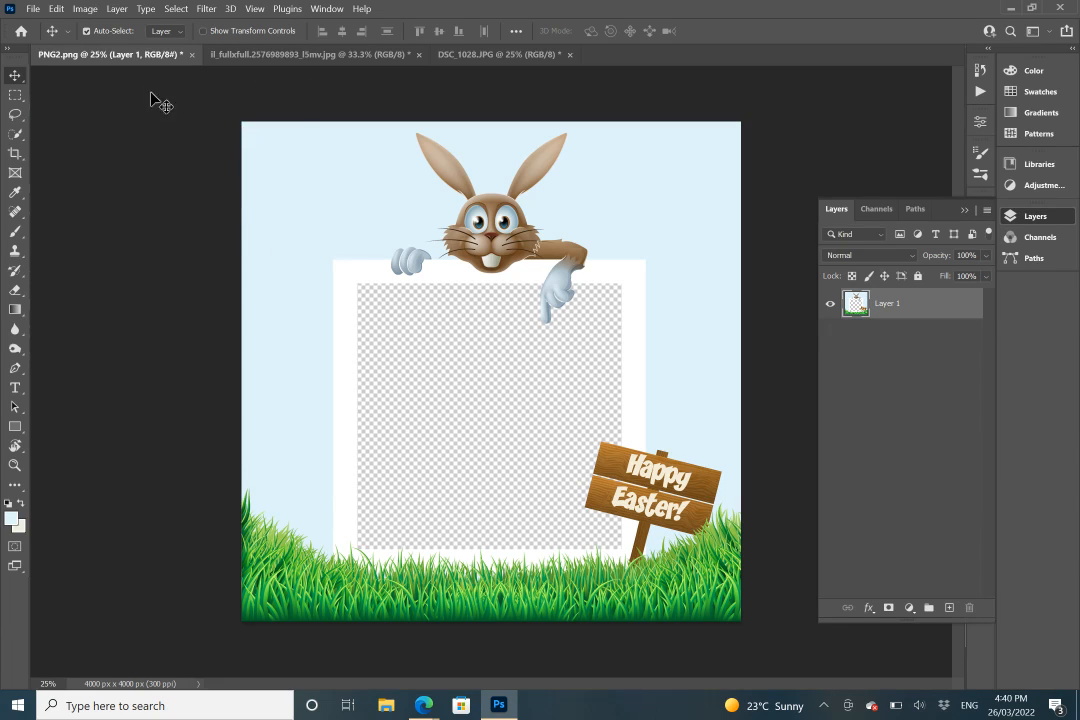
pyautogui.moveTo(357, 105)
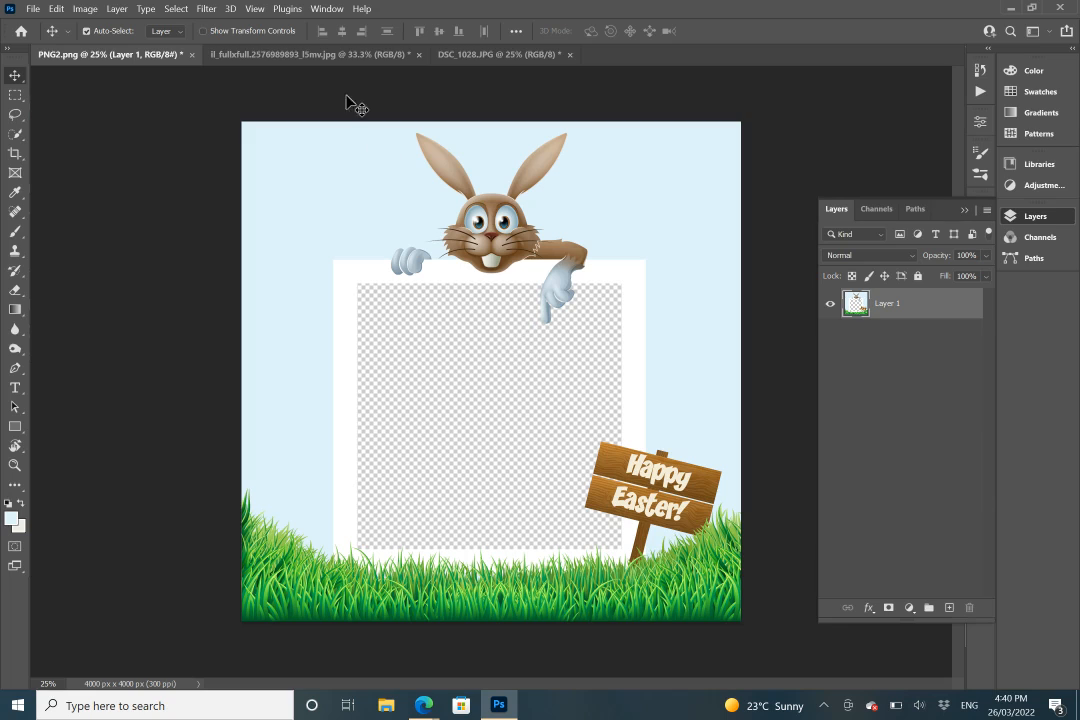
# Switch to the bunny-suit baby photo and pick the Rectangular Marquee tool.
pyautogui.click(310, 54)
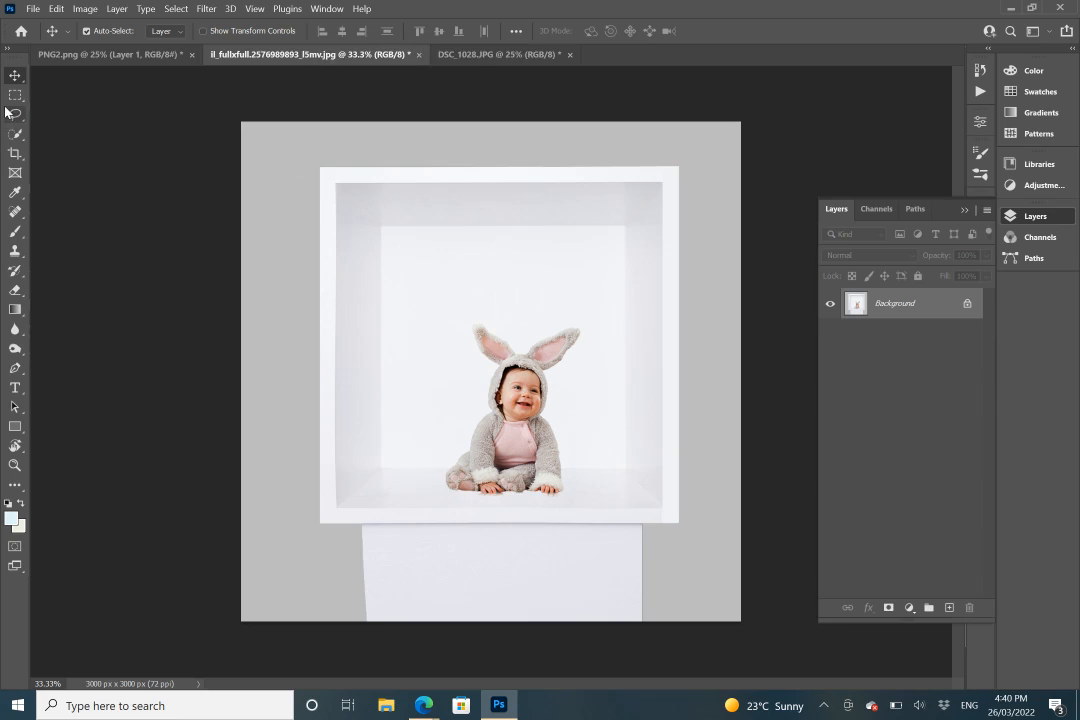
pyautogui.moveTo(15, 96)
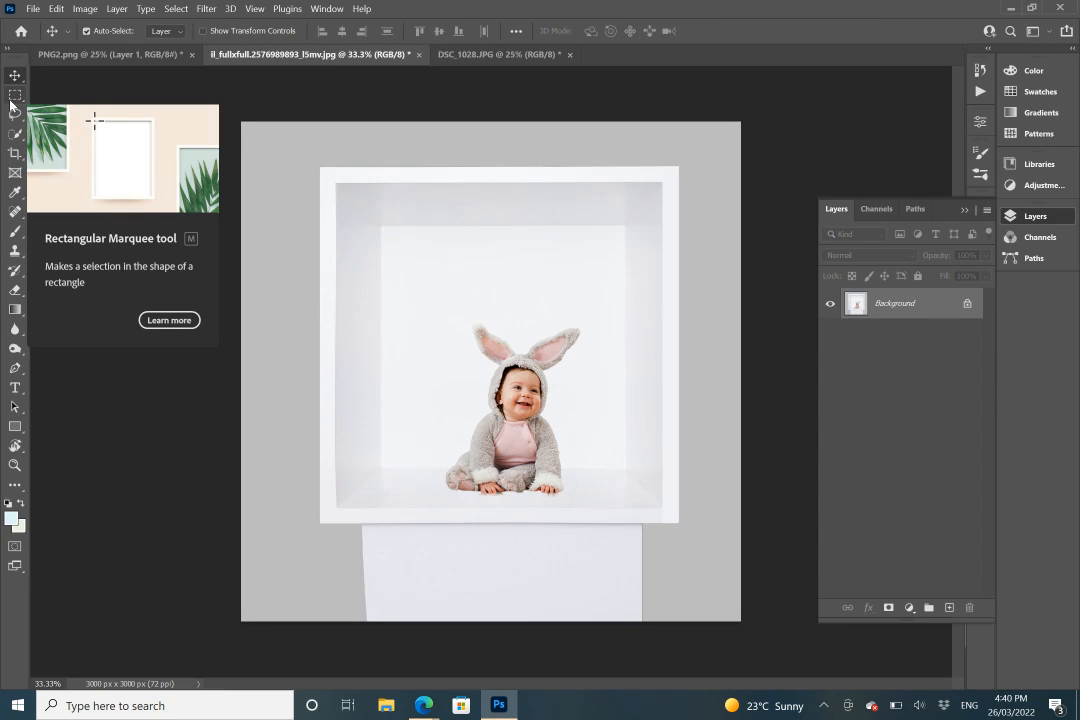
pyautogui.moveTo(92, 115); pyautogui.dragTo(155, 198)
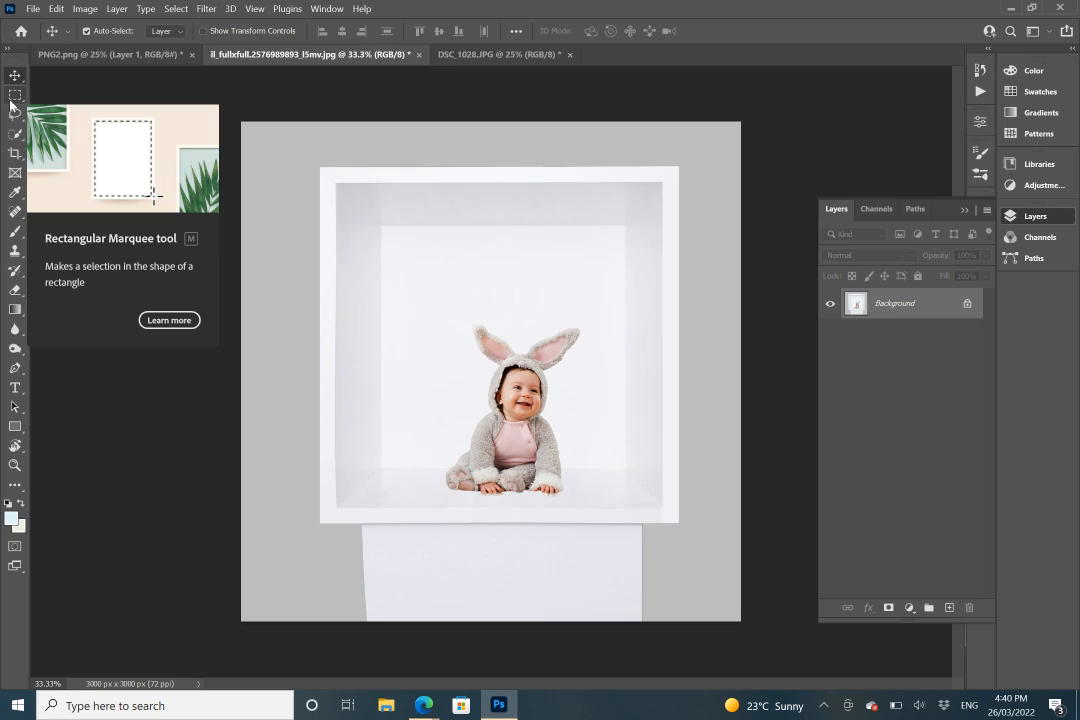
pyautogui.click(15, 95)
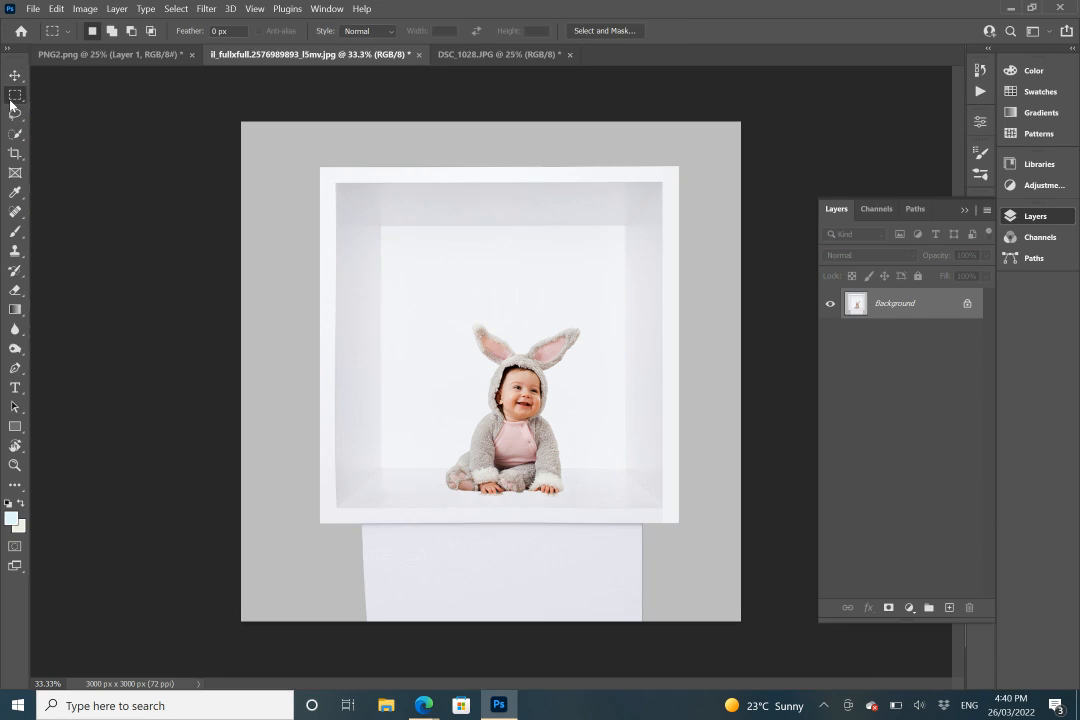
pyautogui.moveTo(15, 94)
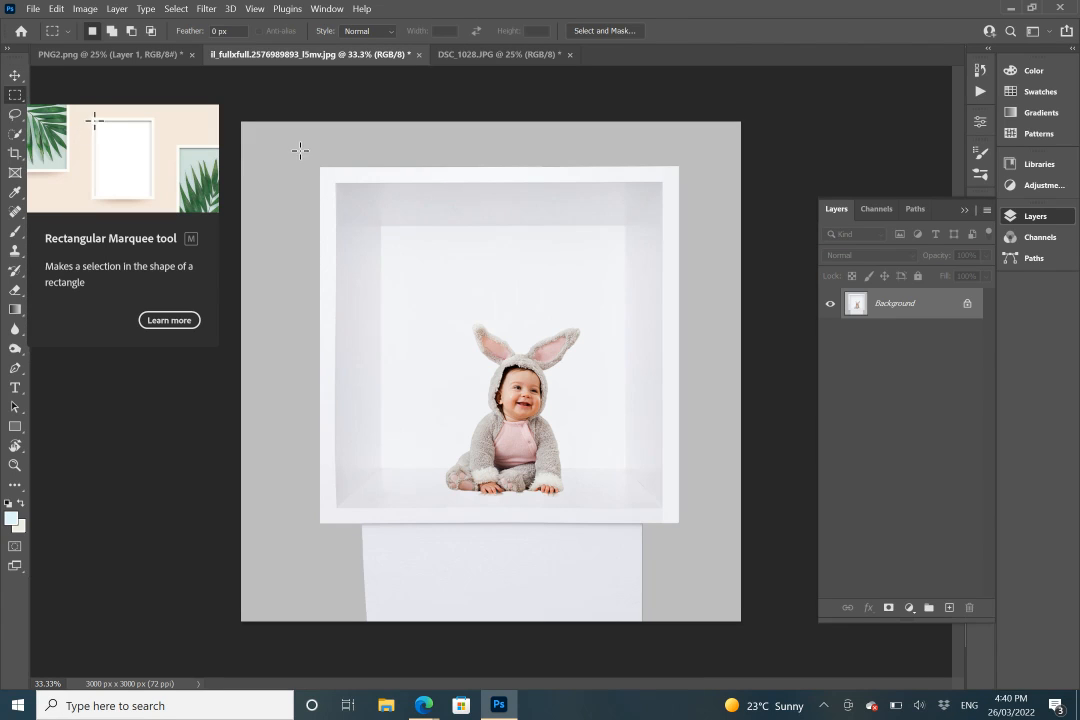
pyautogui.moveTo(92, 118); pyautogui.dragTo(160, 197)
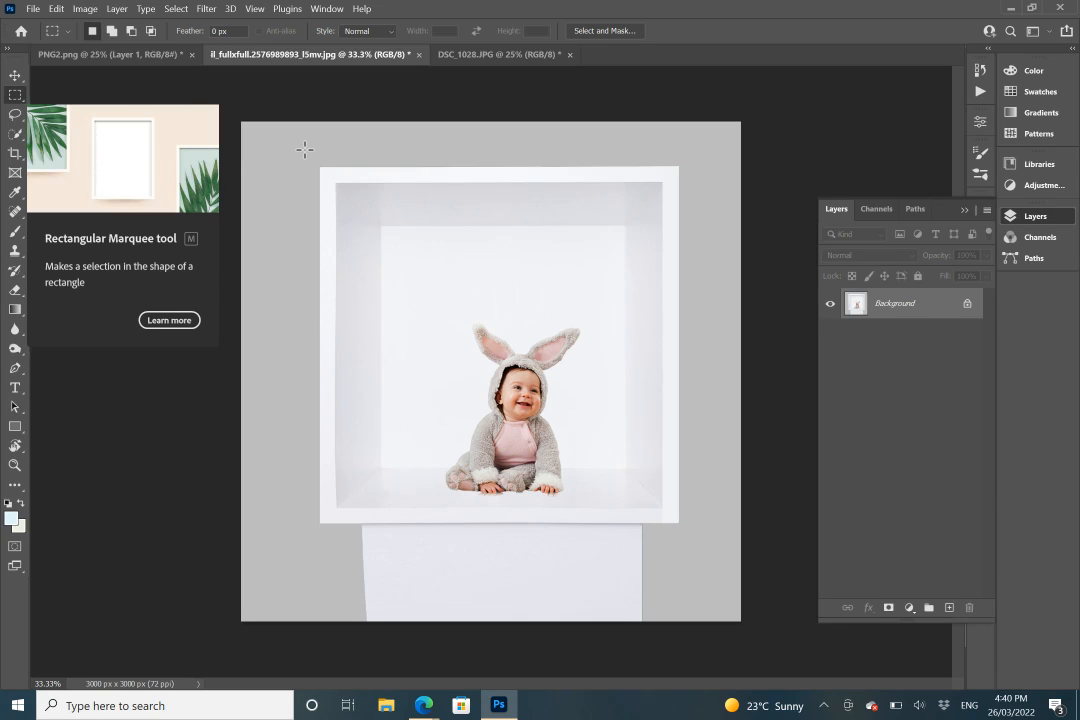
pyautogui.moveTo(97, 123); pyautogui.dragTo(153, 197)
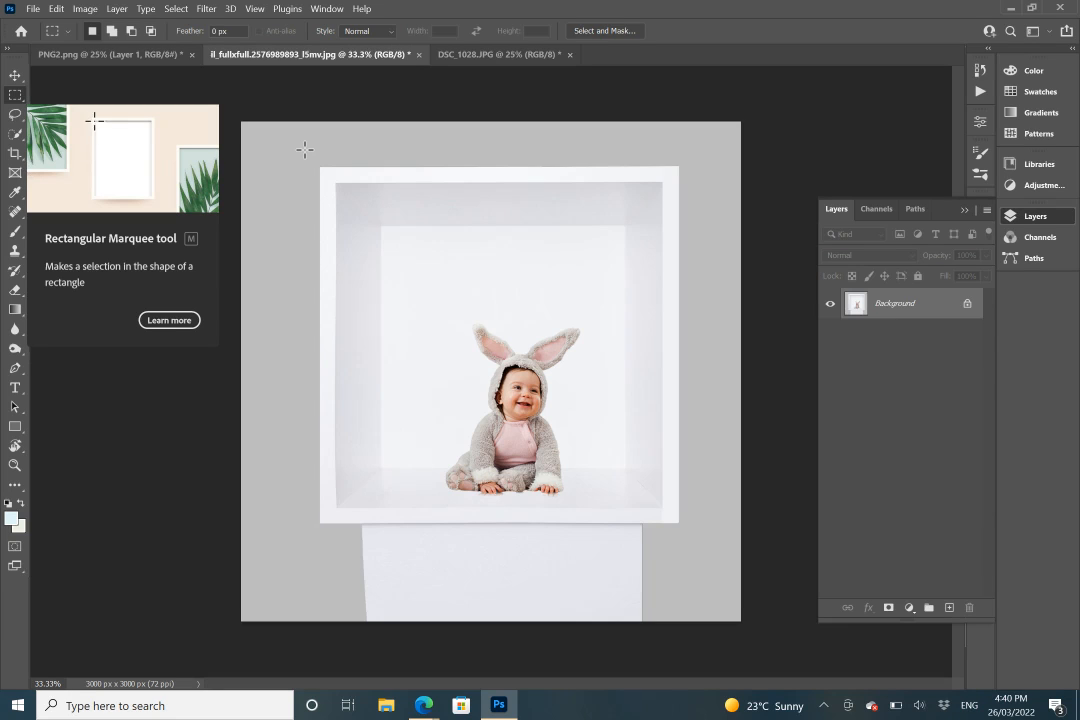
pyautogui.moveTo(93, 121); pyautogui.dragTo(155, 198)
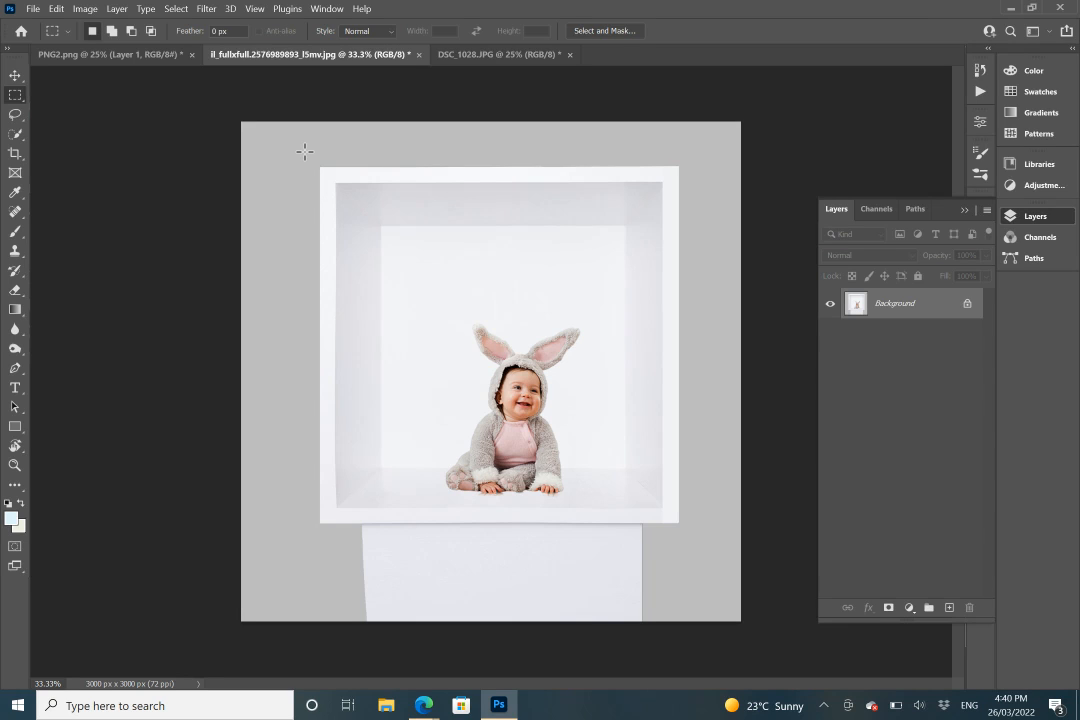
# Draw a rectangular selection enclosing the entire white cube and baby.
pyautogui.moveTo(305, 150); pyautogui.dragTo(547, 405)
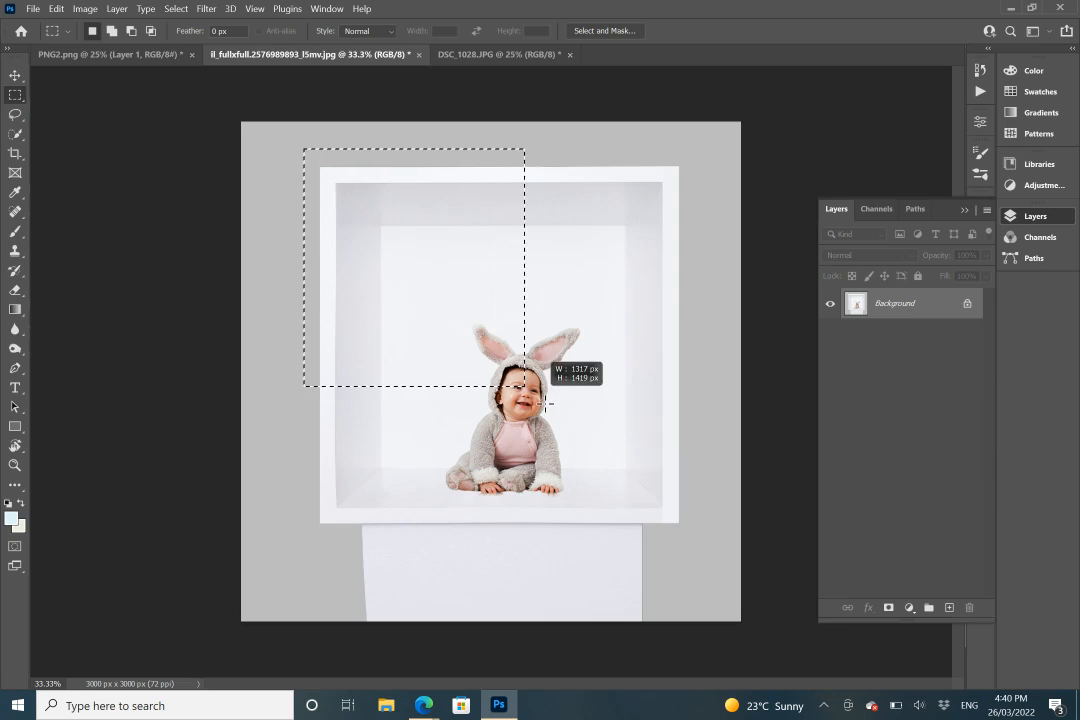
pyautogui.moveTo(525, 385); pyautogui.dragTo(605, 500)
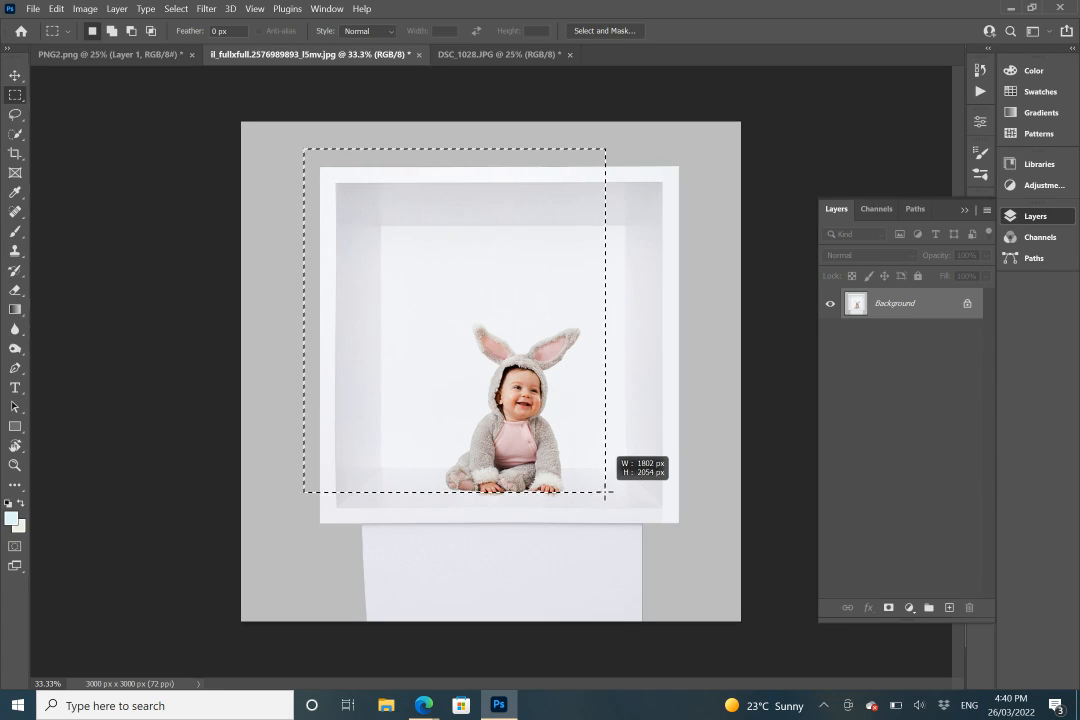
pyautogui.moveTo(605, 497); pyautogui.dragTo(697, 540)
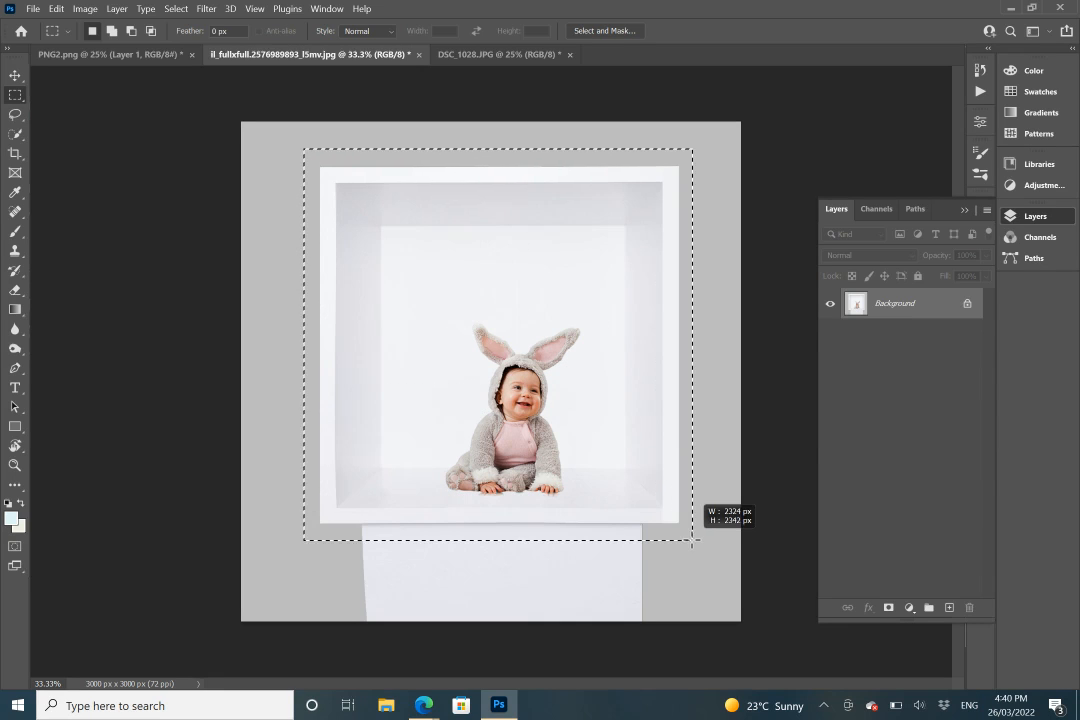
pyautogui.moveTo(693, 543); pyautogui.dragTo(698, 543)
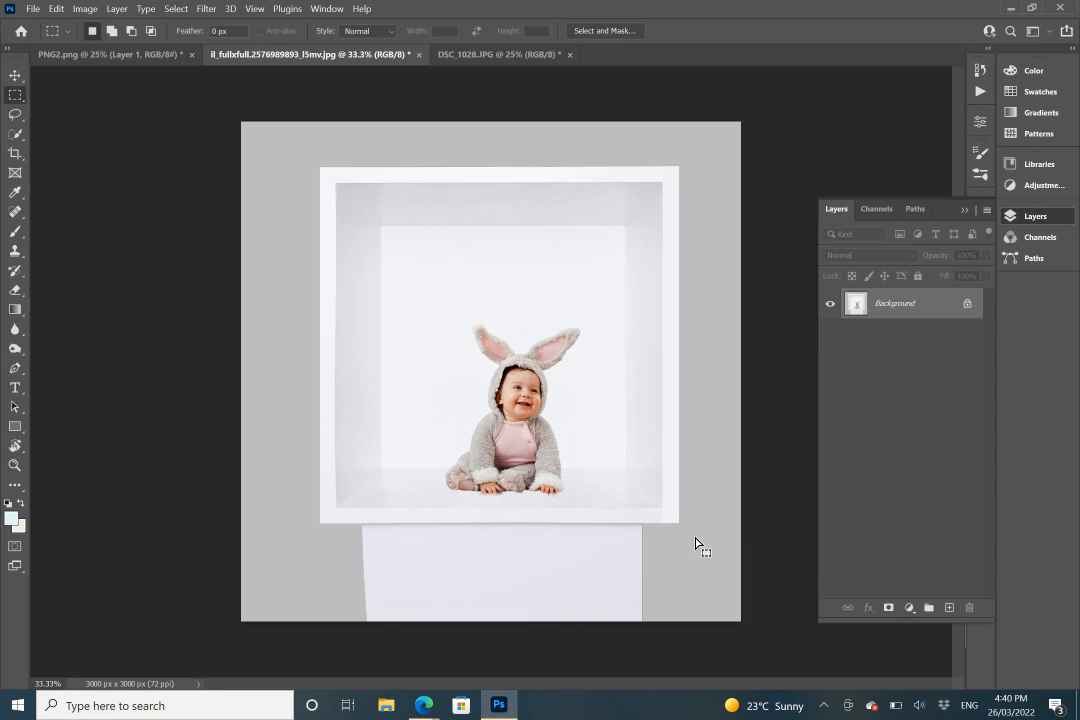
pyautogui.moveTo(305, 148); pyautogui.dragTo(698, 545)
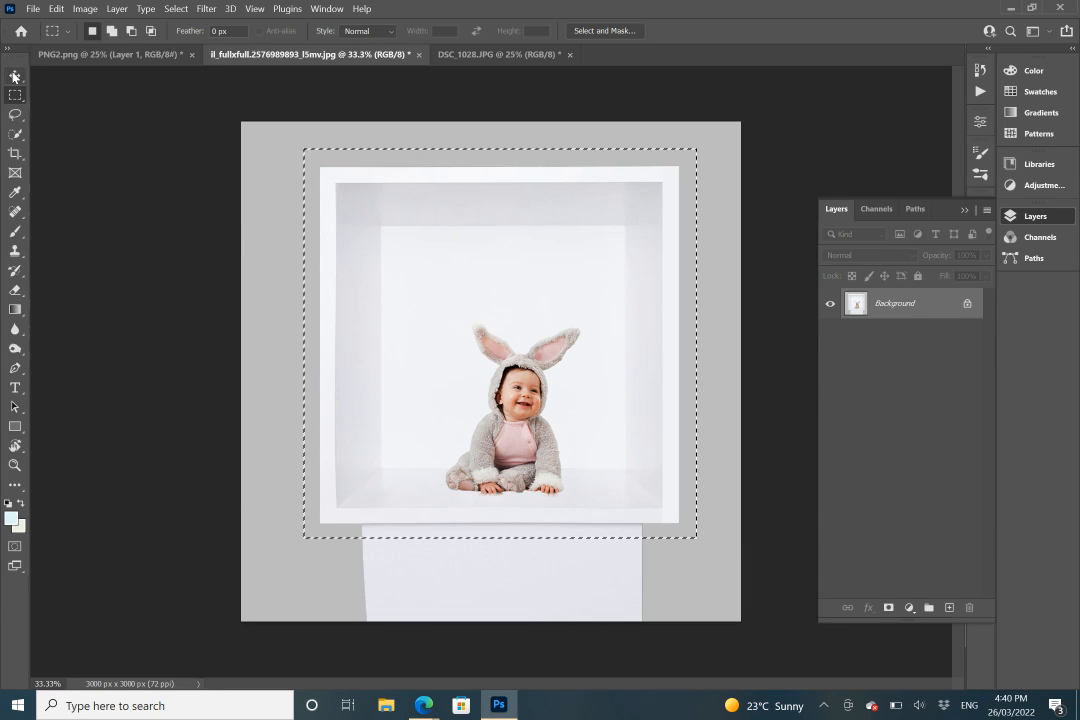
pyautogui.moveTo(15, 77)
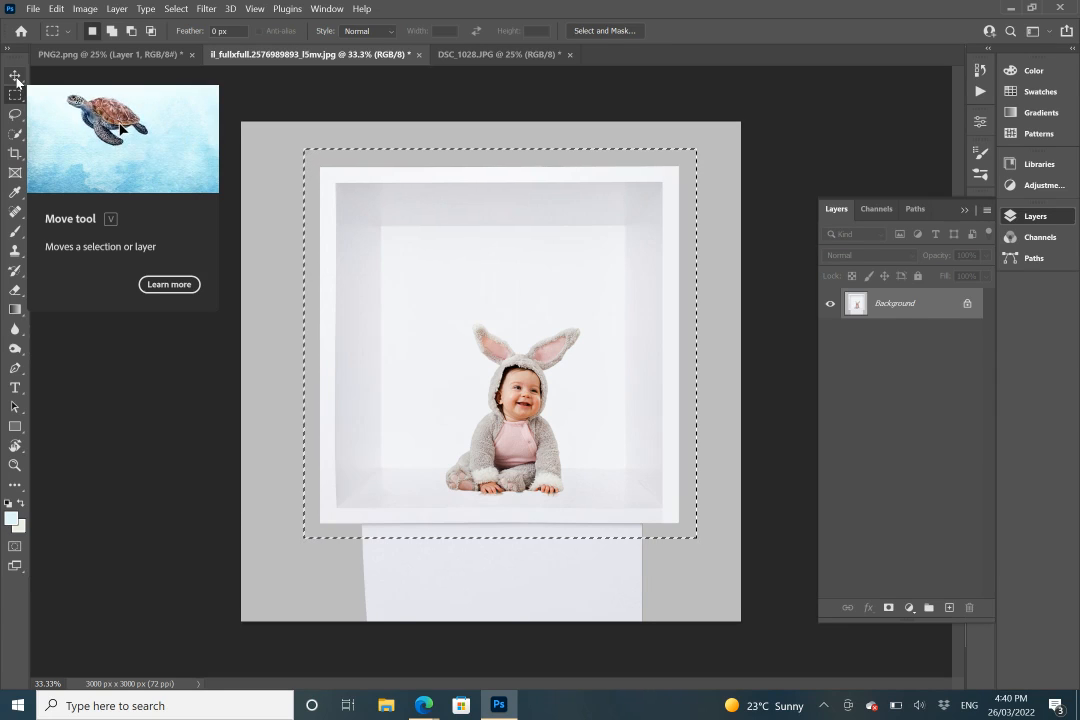
# Drag the selected cube with the Move tool into the PNG2.png Easter frame document.
pyautogui.click(15, 76)
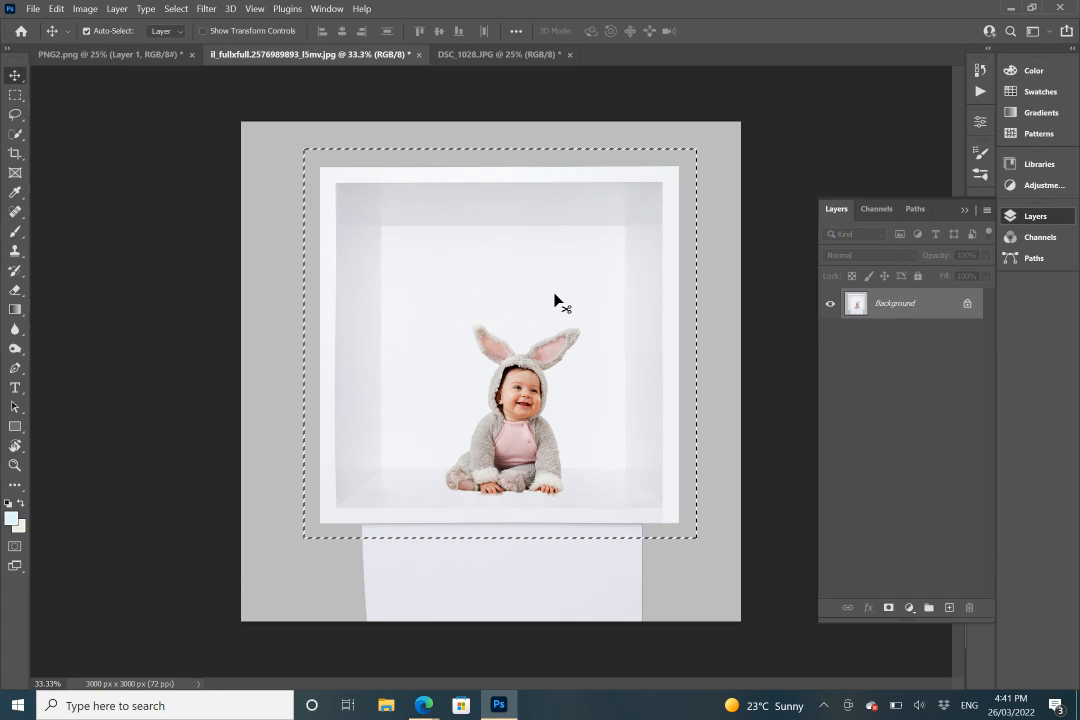
pyautogui.moveTo(556, 300); pyautogui.dragTo(480, 298)
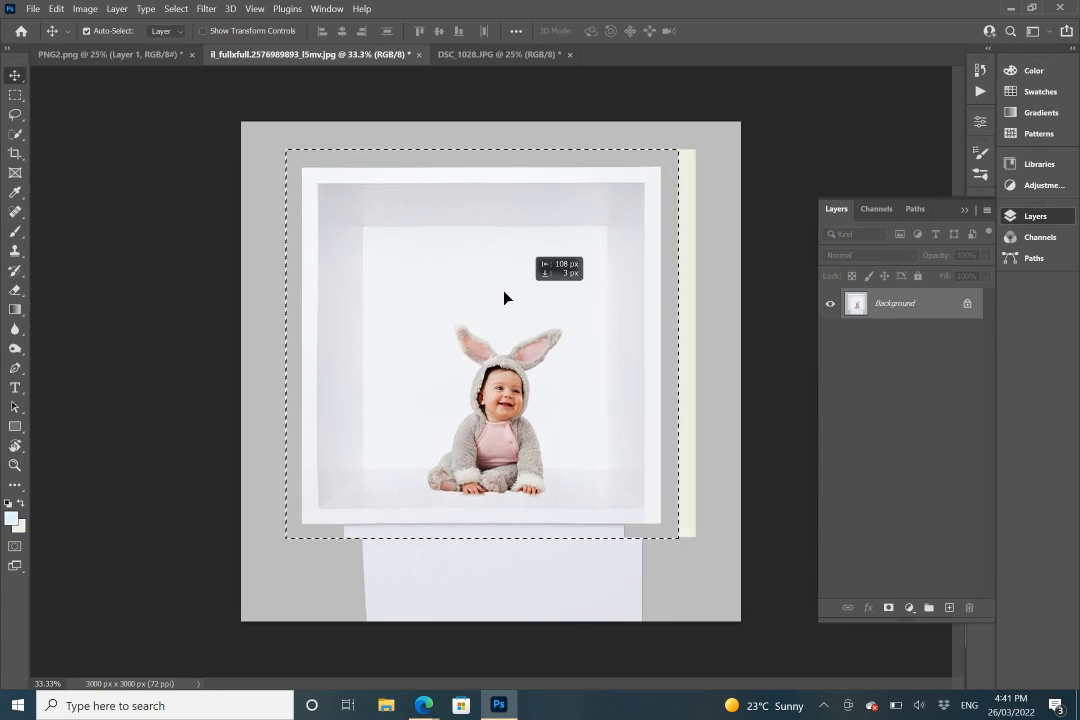
pyautogui.moveTo(505, 298); pyautogui.dragTo(550, 412)
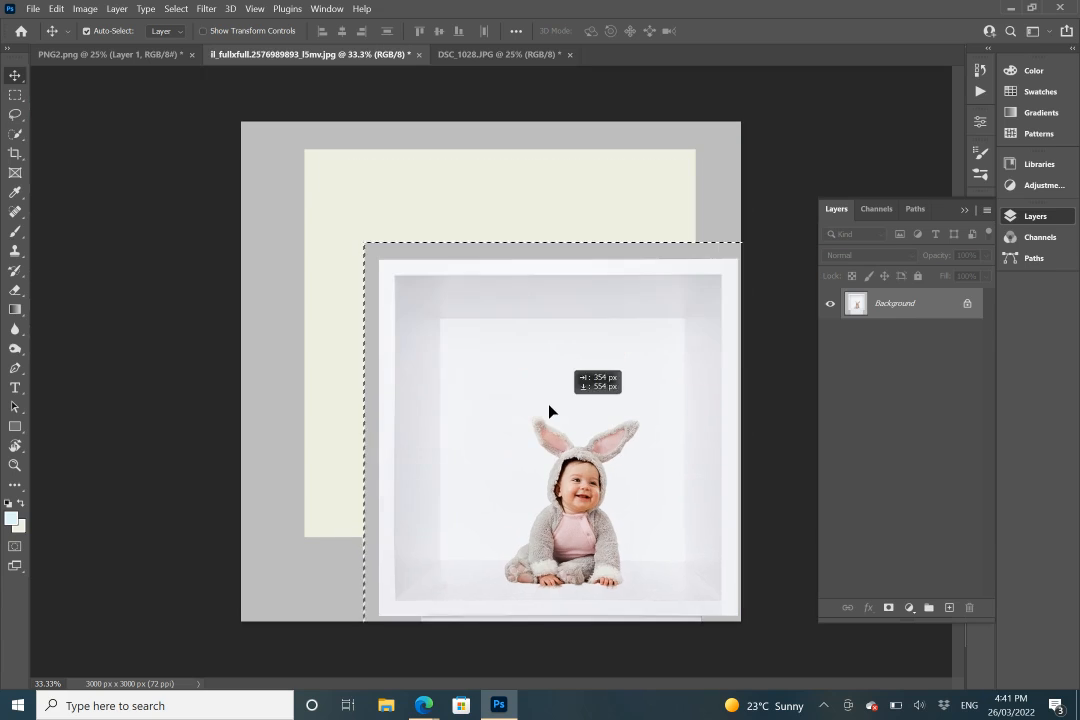
pyautogui.moveTo(550, 412); pyautogui.dragTo(537, 295)
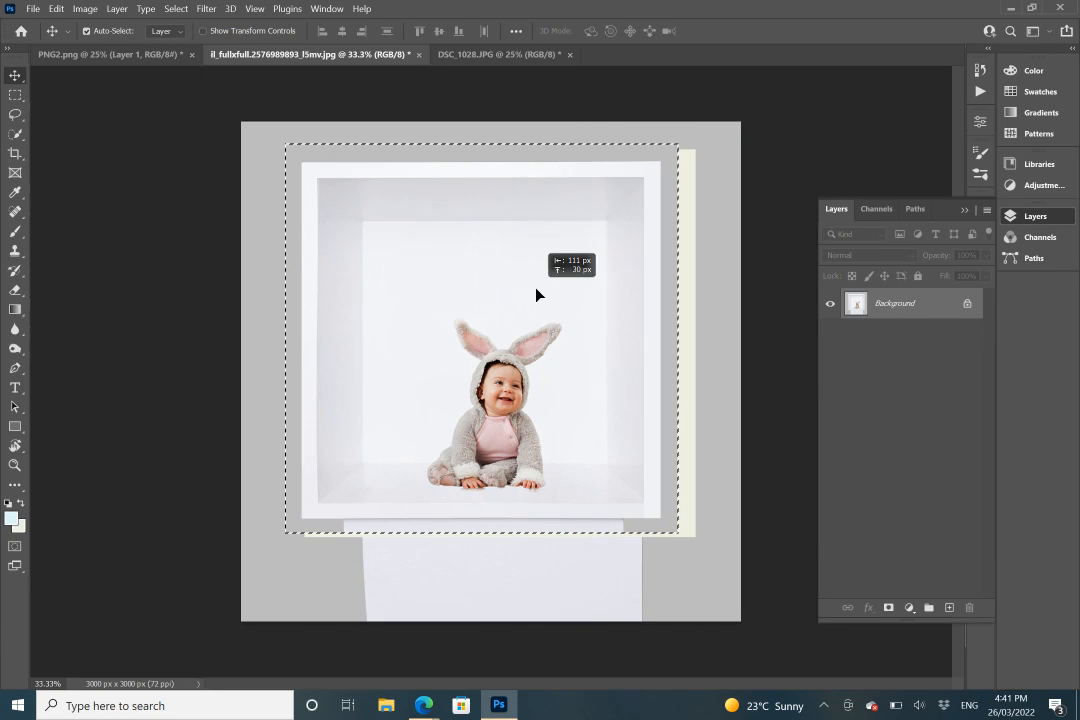
pyautogui.moveTo(537, 294); pyautogui.dragTo(155, 80)
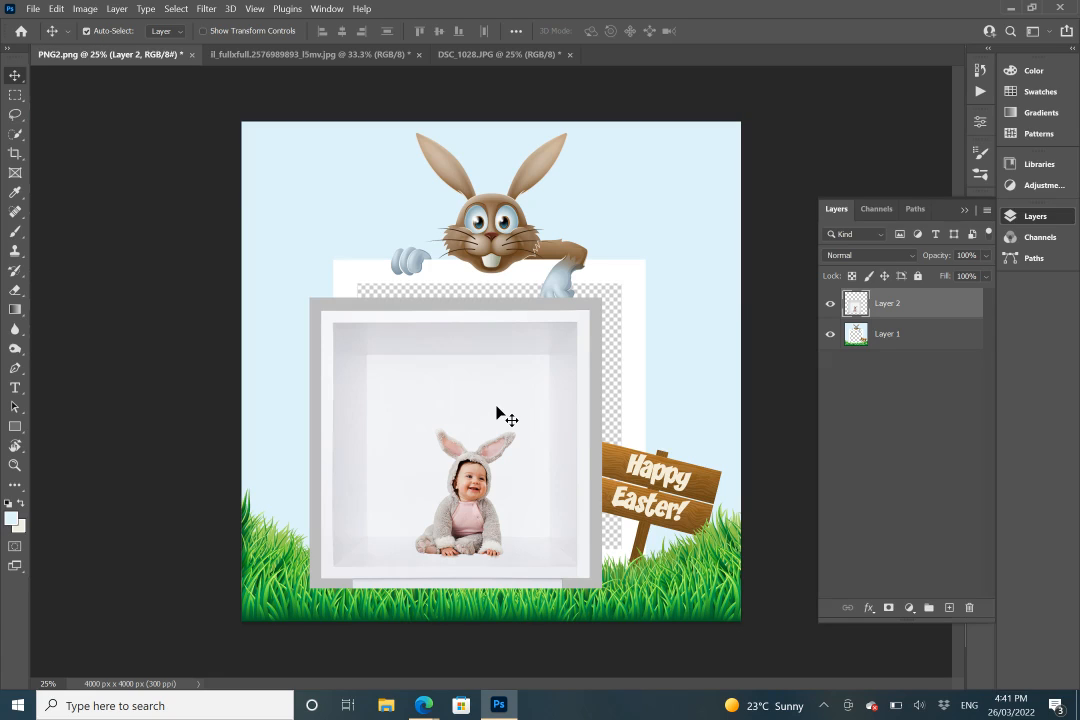
pyautogui.moveTo(475, 417)
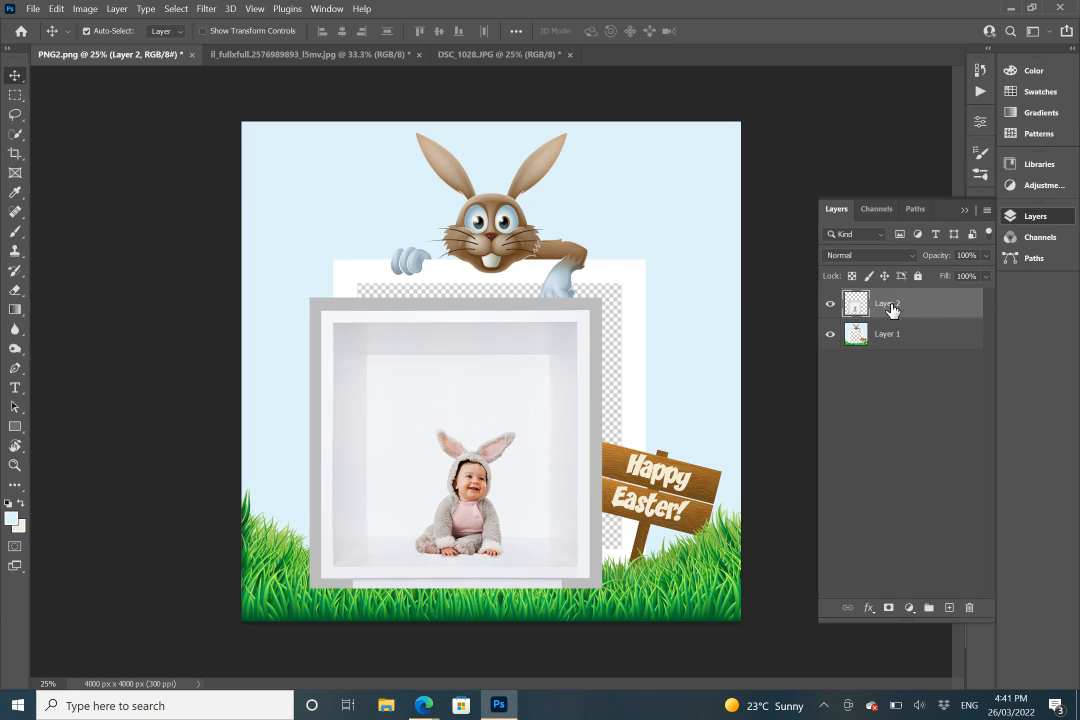
pyautogui.moveTo(996, 287)
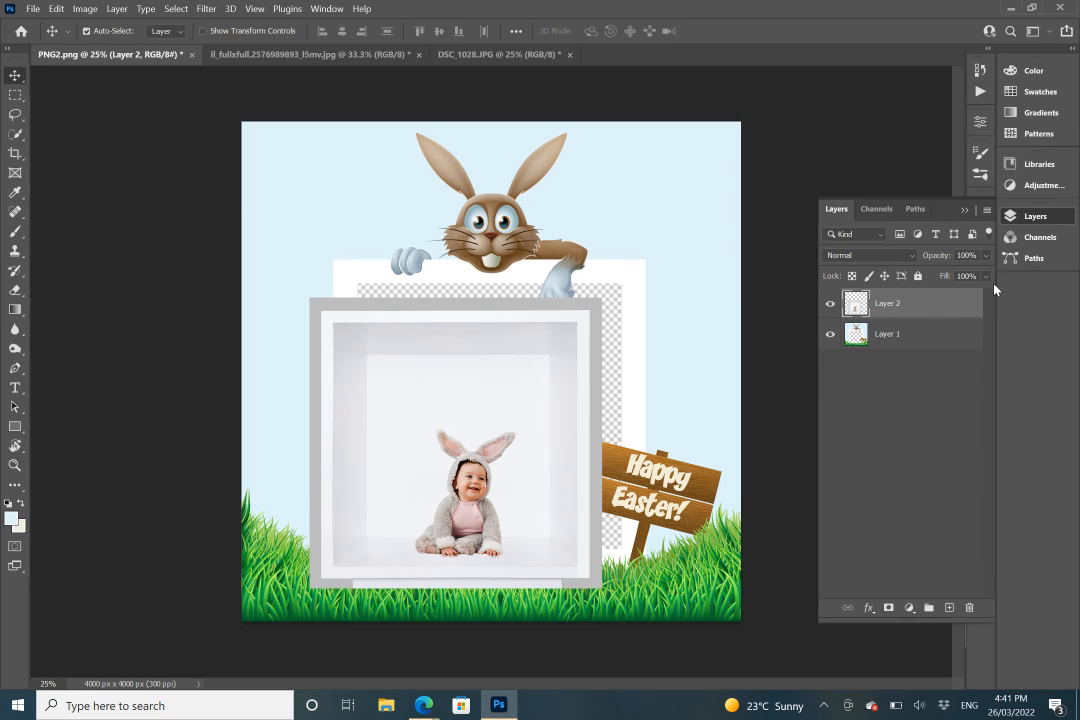
pyautogui.moveTo(865, 165)
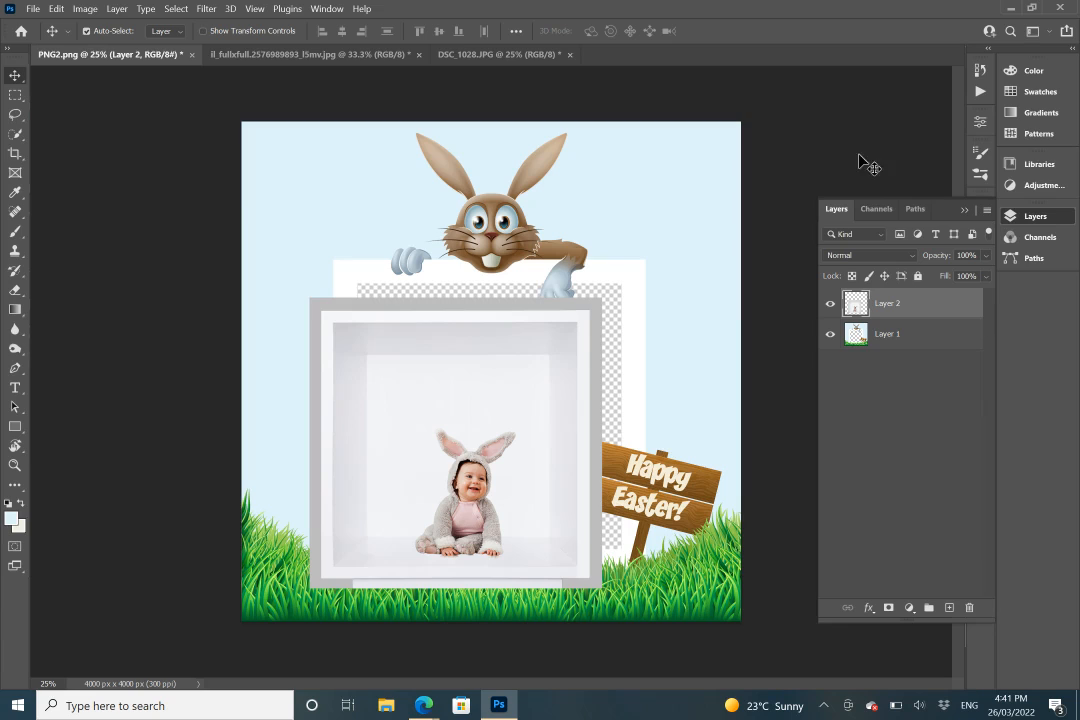
pyautogui.moveTo(910, 357)
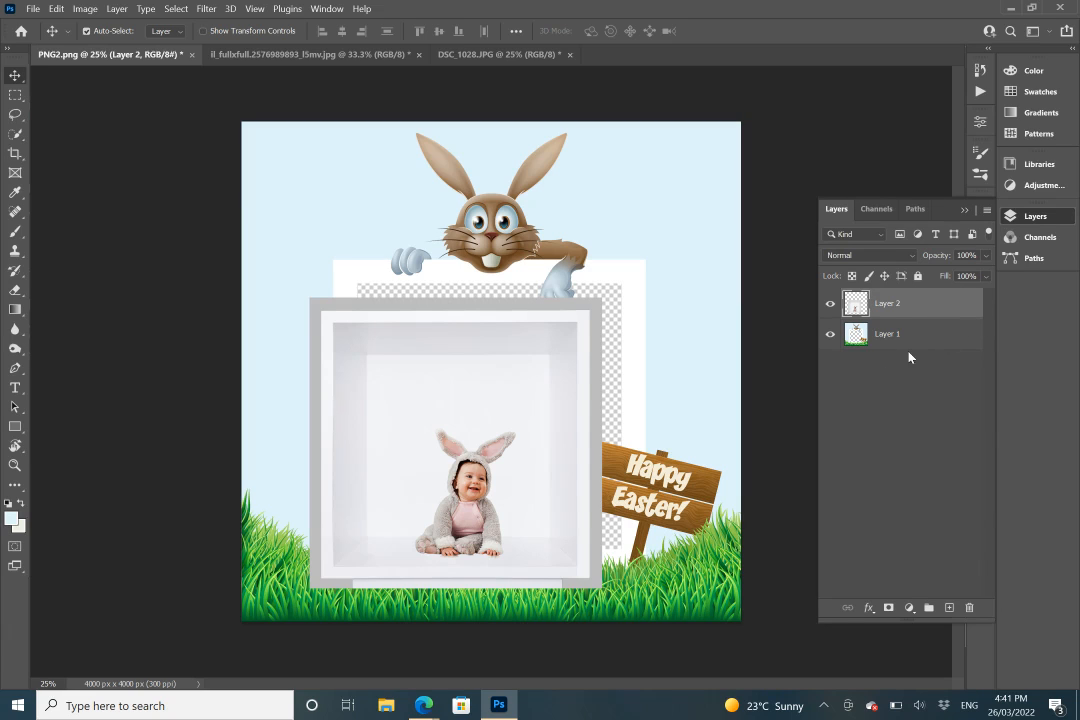
pyautogui.moveTo(848, 335)
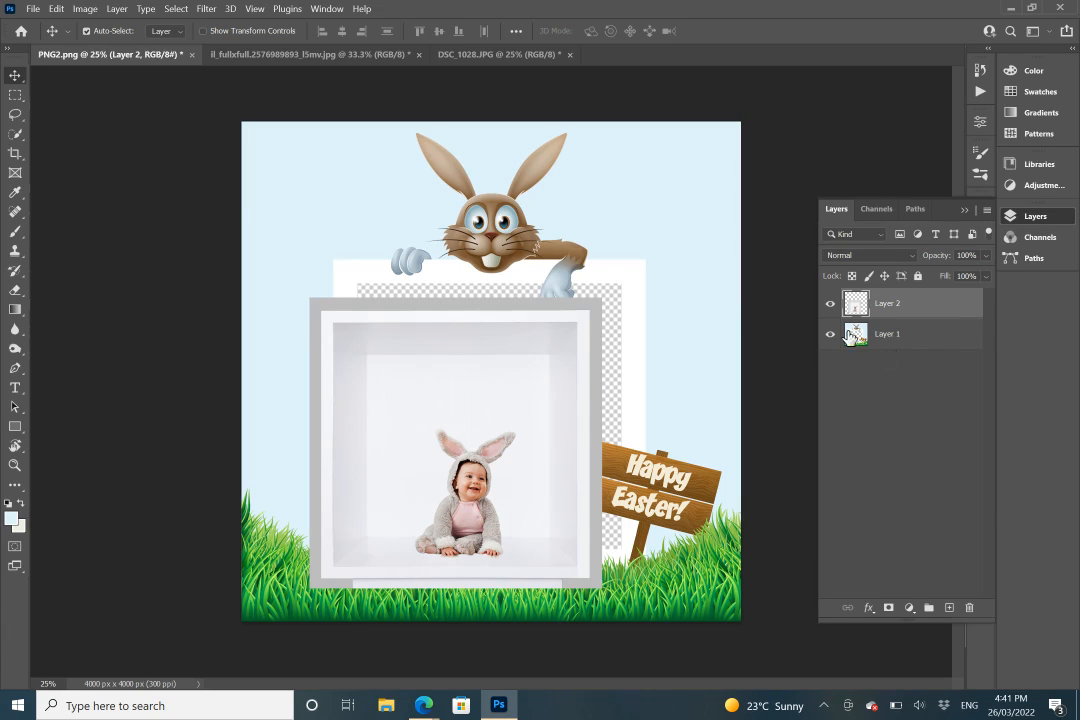
pyautogui.moveTo(890, 310)
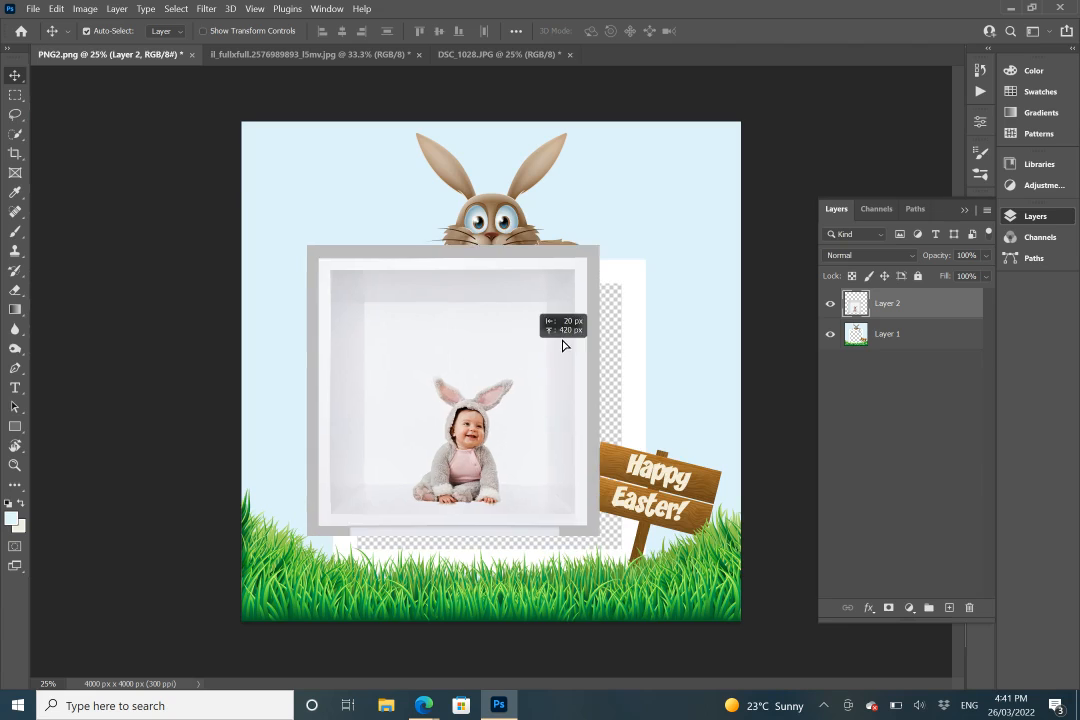
# Centre the baby cube below the bunny's paws and select its layer.
pyautogui.moveTo(563, 344); pyautogui.dragTo(530, 423)
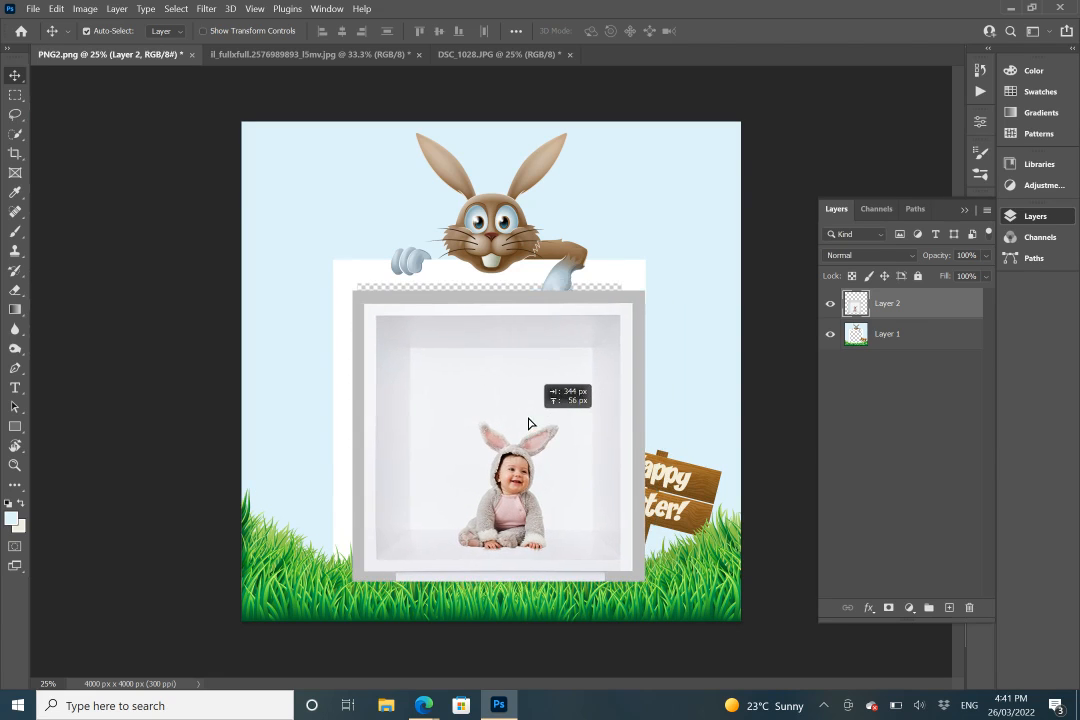
pyautogui.moveTo(531, 423); pyautogui.dragTo(531, 401)
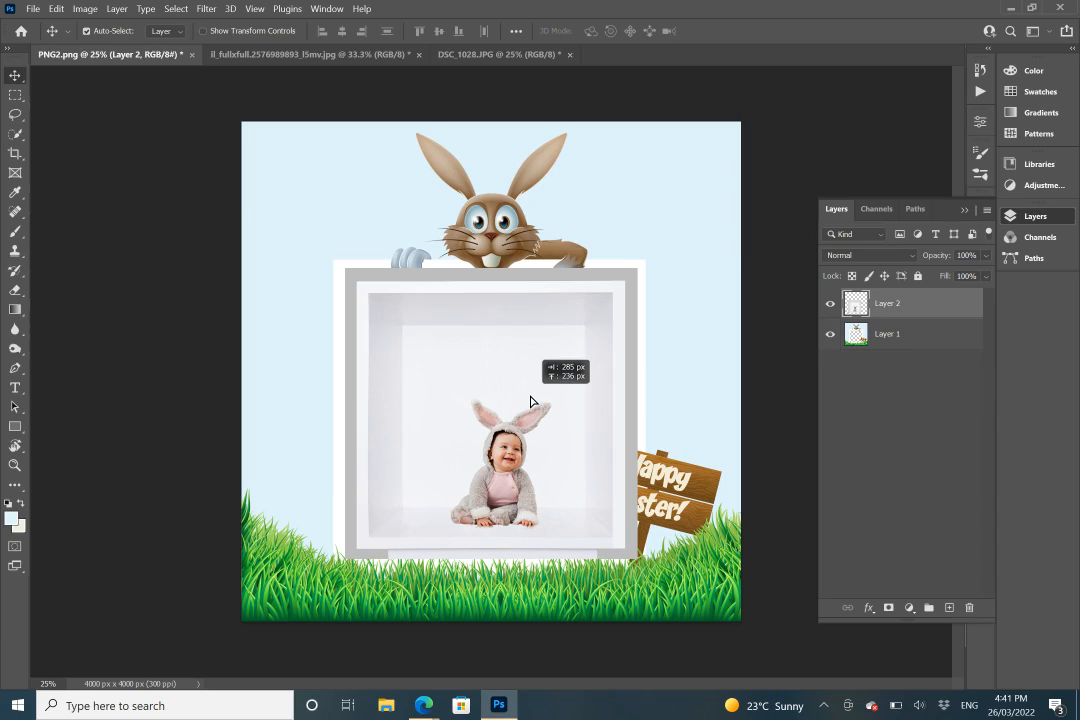
pyautogui.click(888, 304)
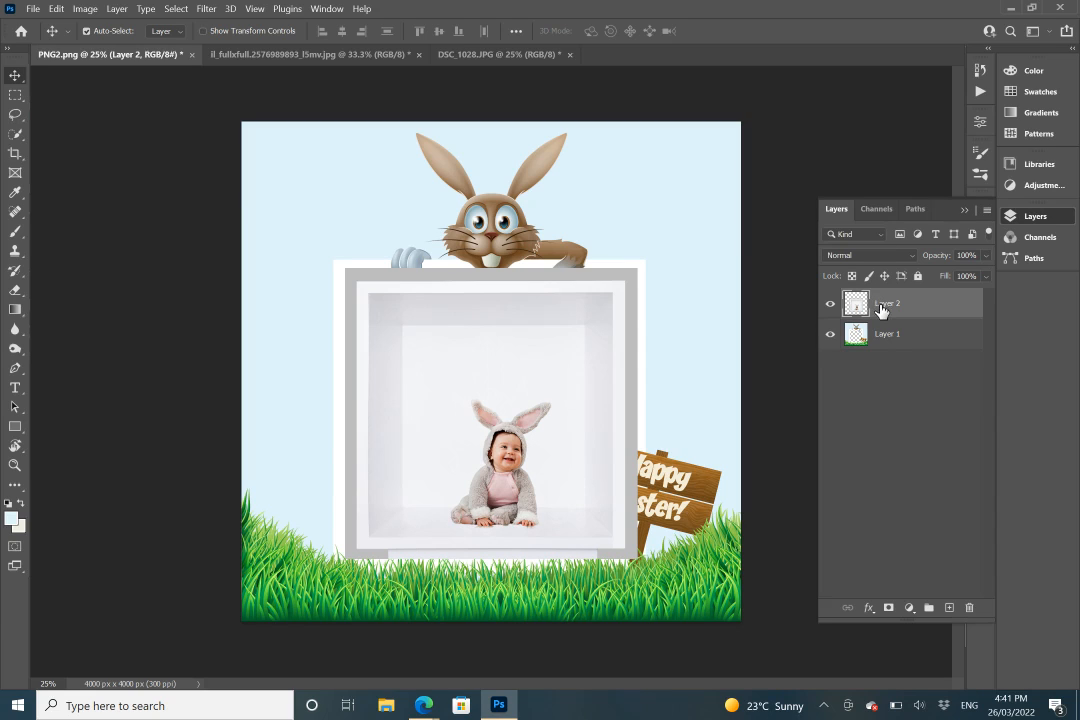
pyautogui.moveTo(884, 308)
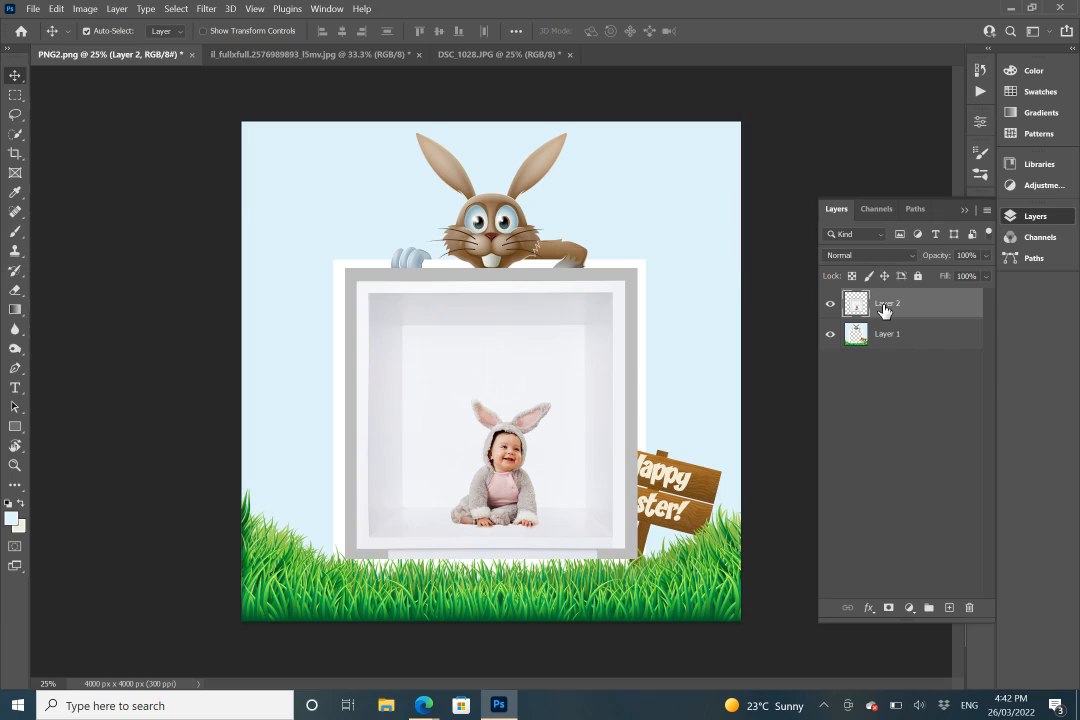
pyautogui.moveTo(895, 308)
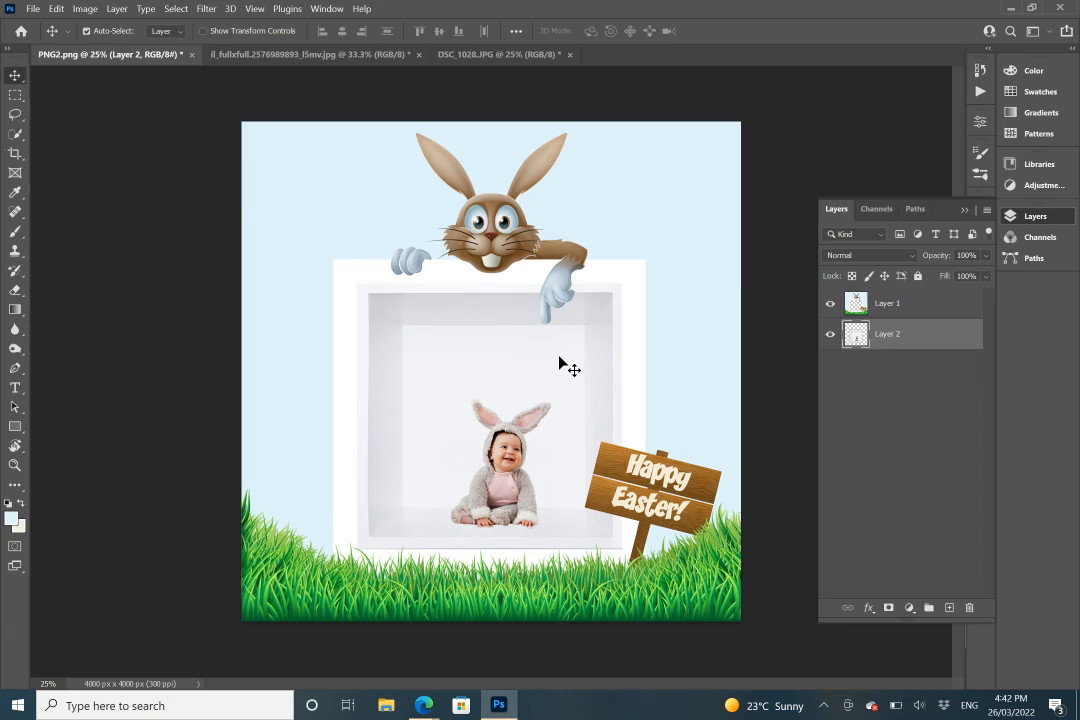
# Slide the baby cube layer sideways to line it up inside the frame opening.
pyautogui.moveTo(570, 365); pyautogui.dragTo(555, 353)
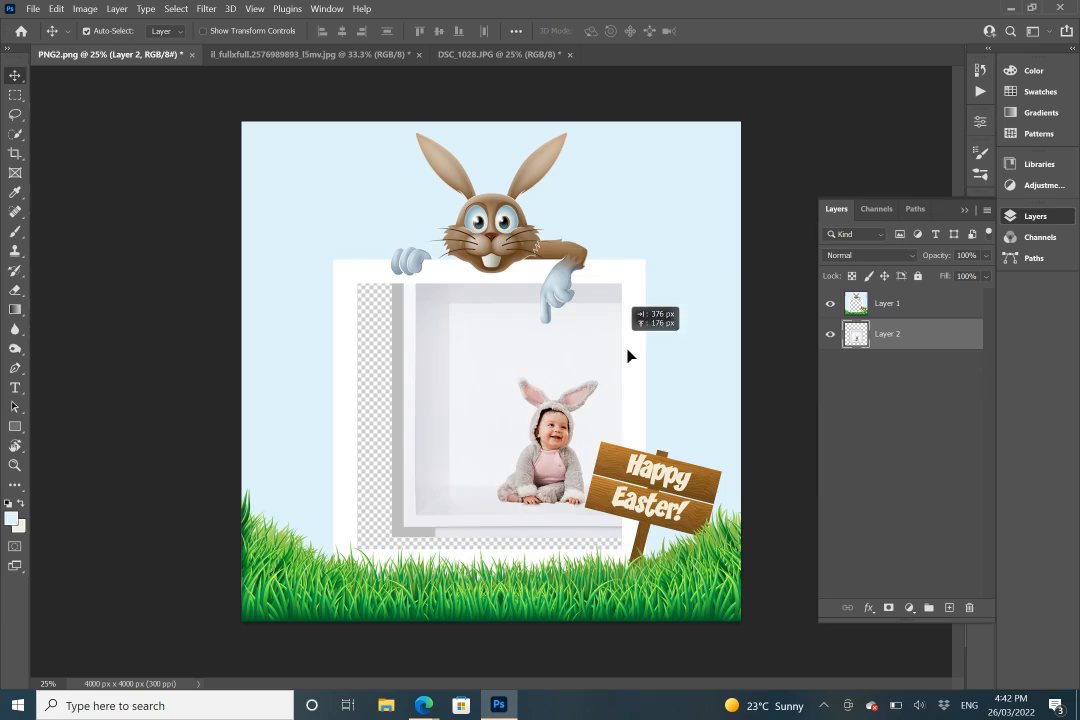
pyautogui.moveTo(630, 357); pyautogui.dragTo(518, 362)
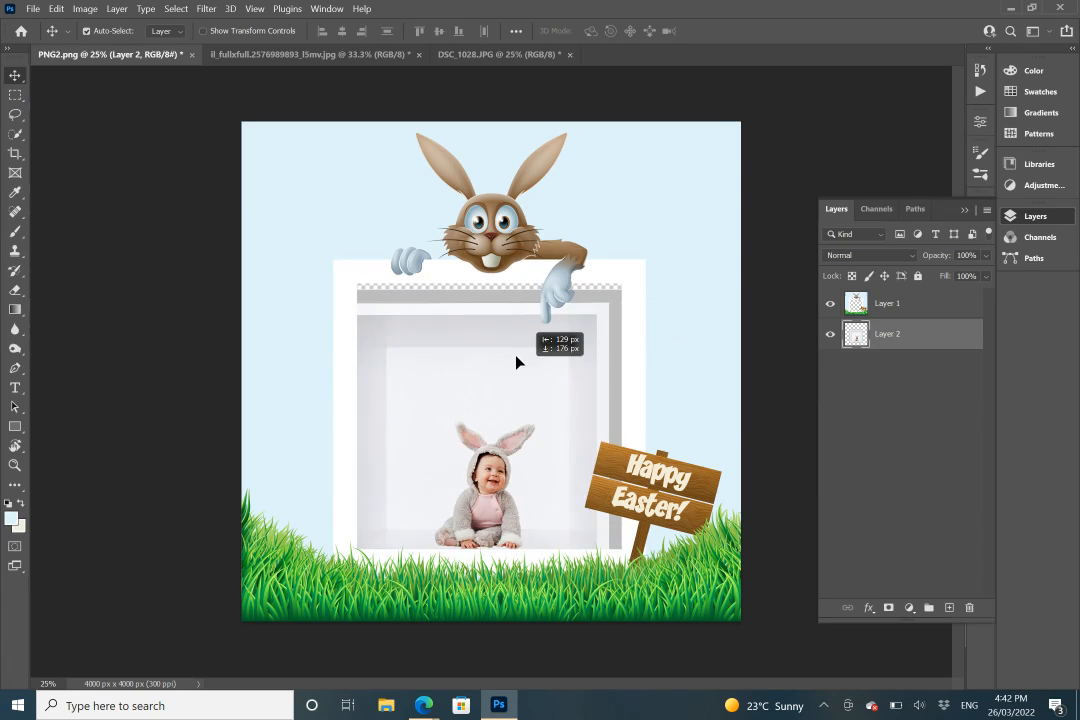
pyautogui.moveTo(518, 362); pyautogui.dragTo(556, 367)
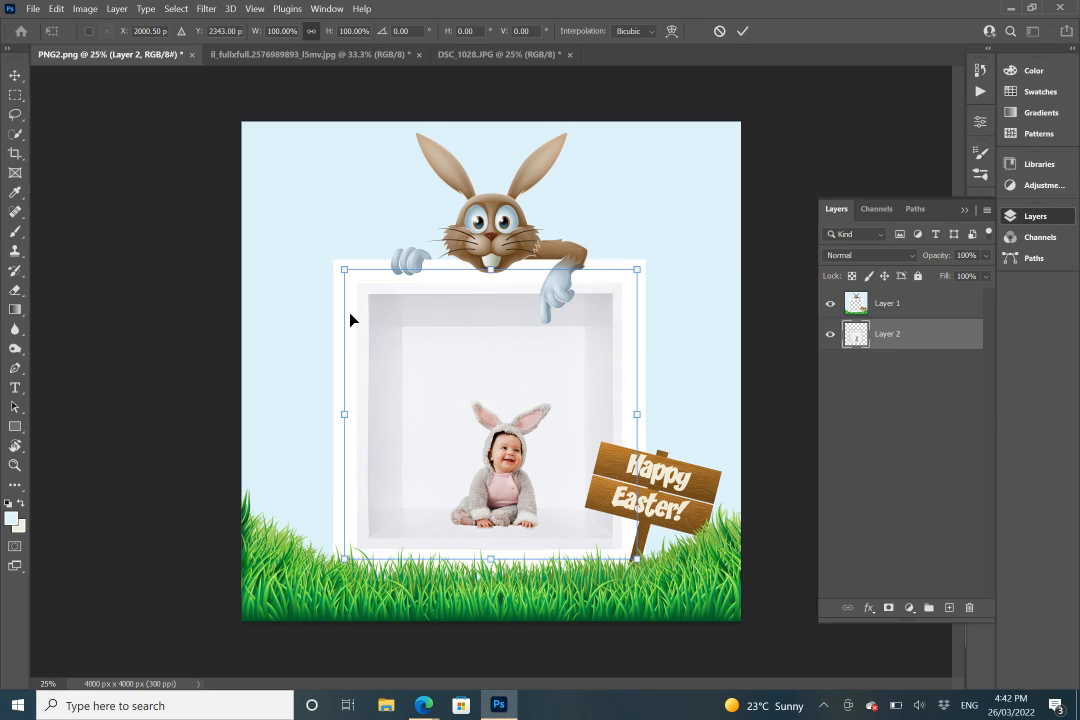
pyautogui.moveTo(344, 270)
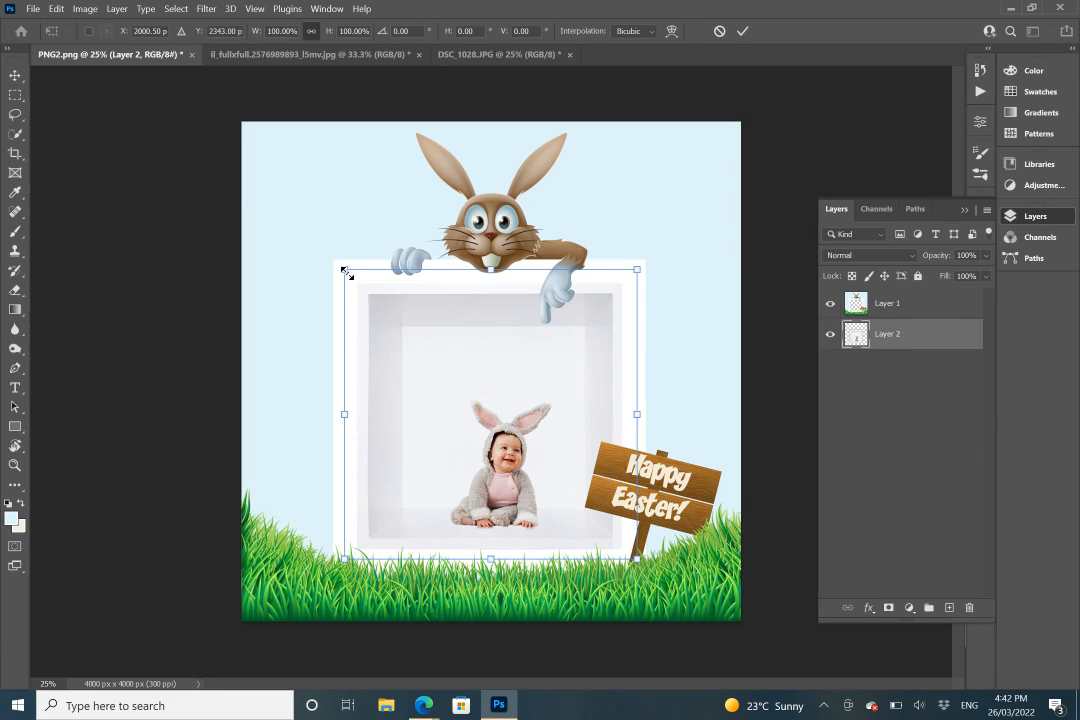
# Drag a corner handle to scale the baby cube layer to about 104%.
pyautogui.moveTo(344, 270); pyautogui.dragTo(340, 266)
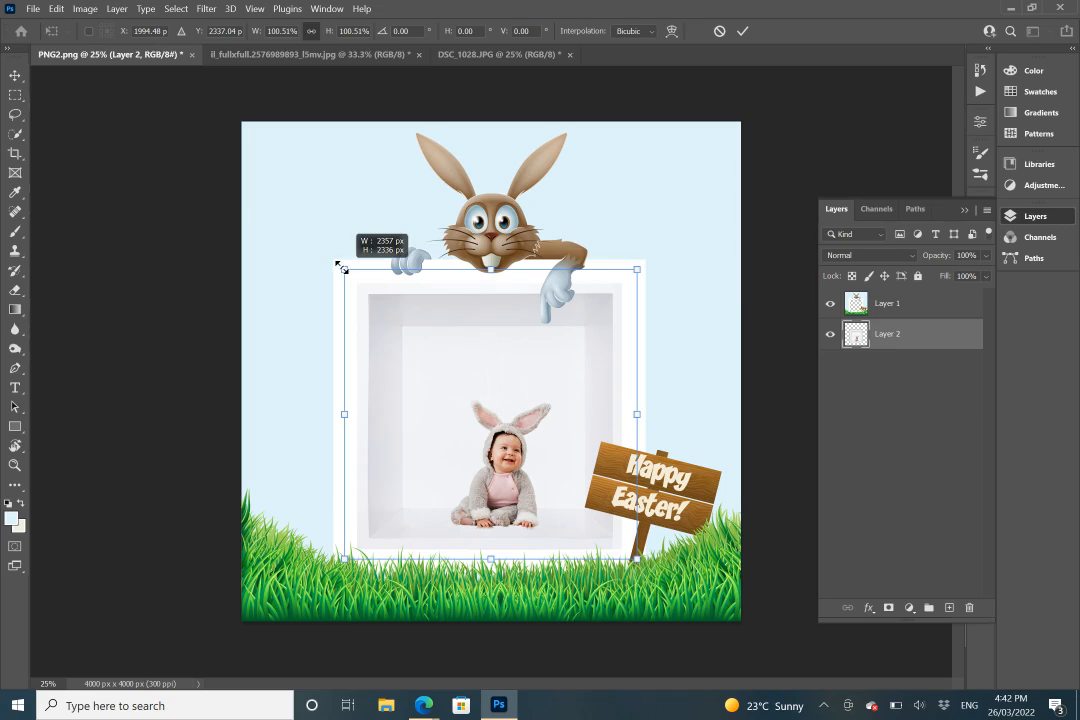
pyautogui.moveTo(344, 269); pyautogui.dragTo(333, 257)
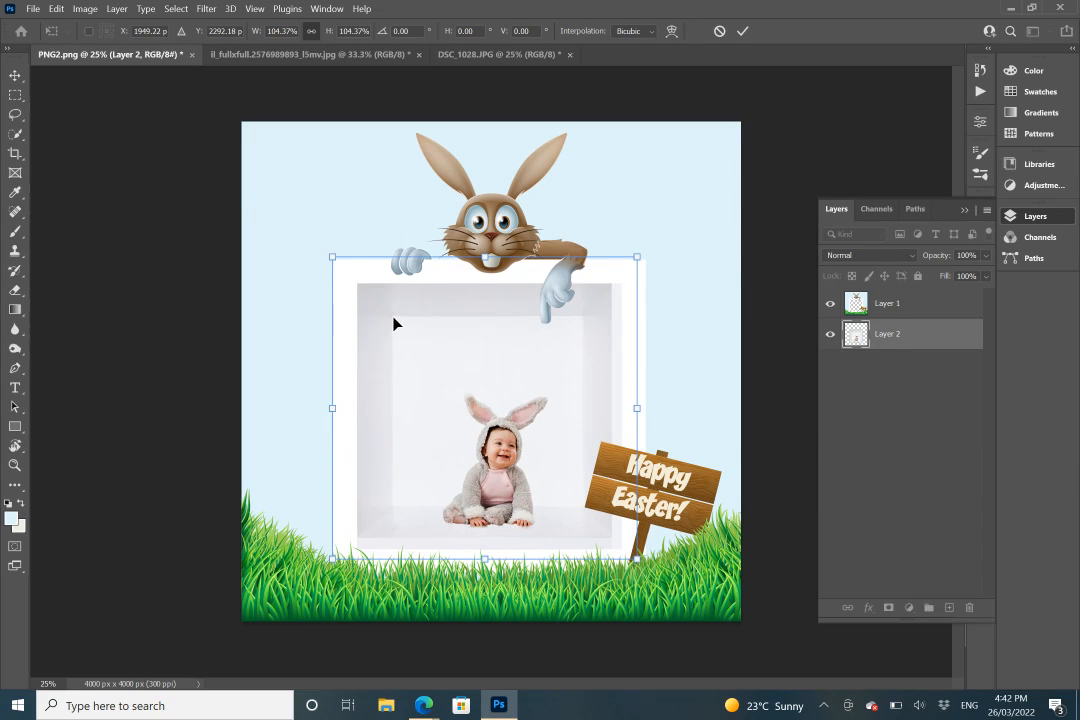
pyautogui.moveTo(360, 294)
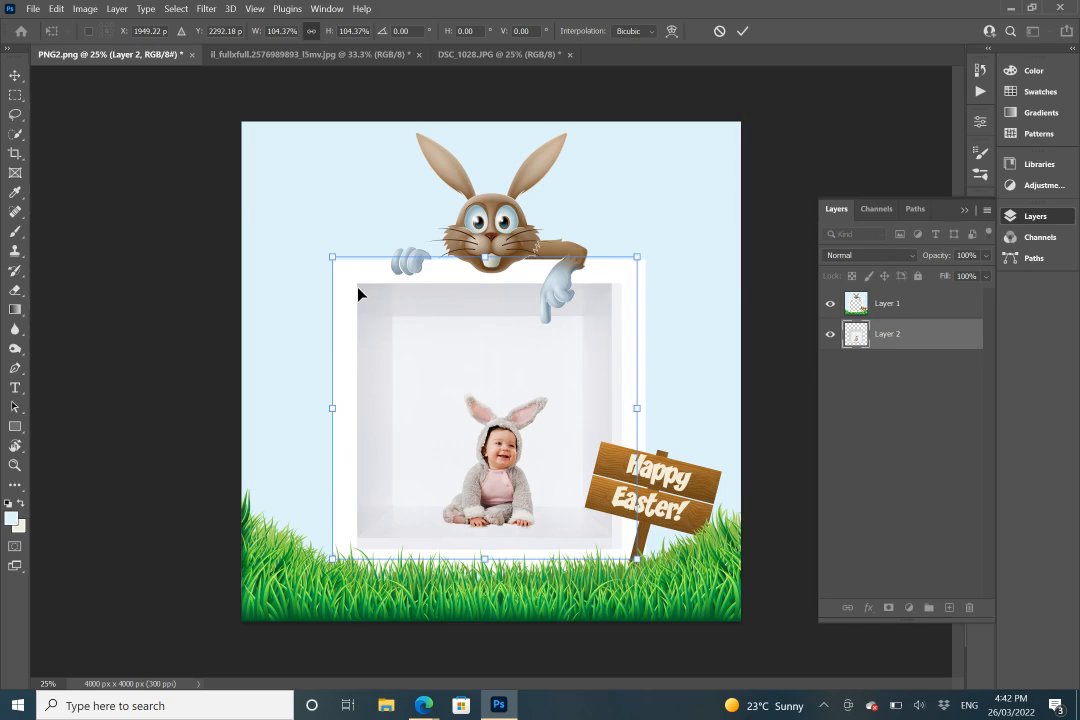
pyautogui.moveTo(380, 312)
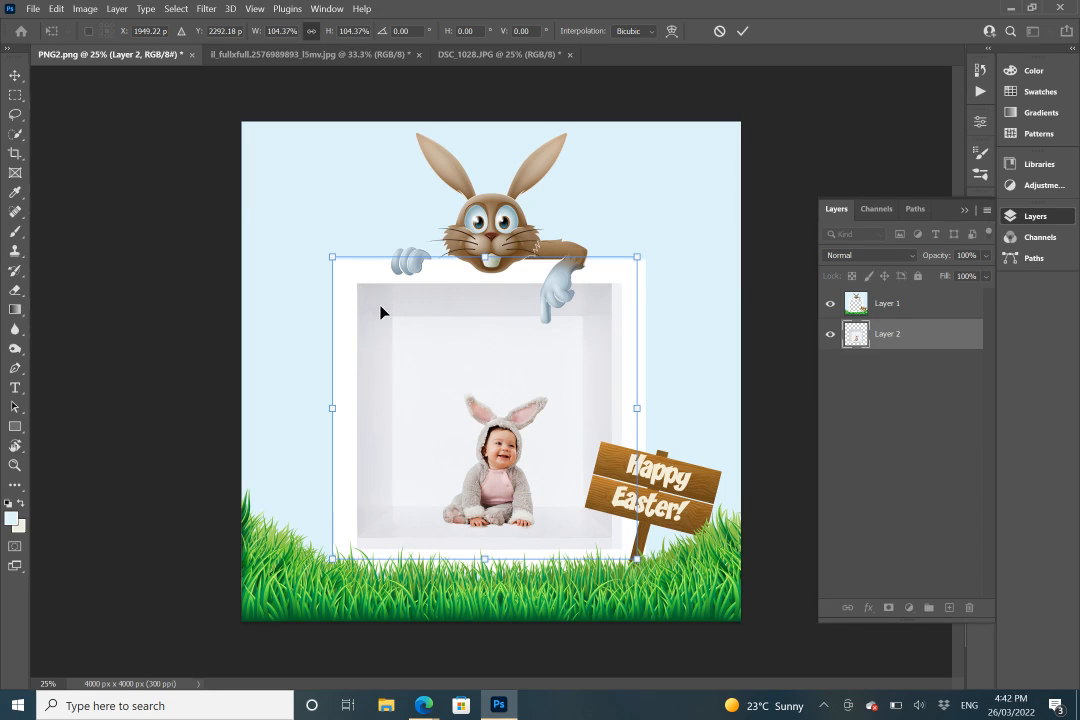
pyautogui.moveTo(436, 310)
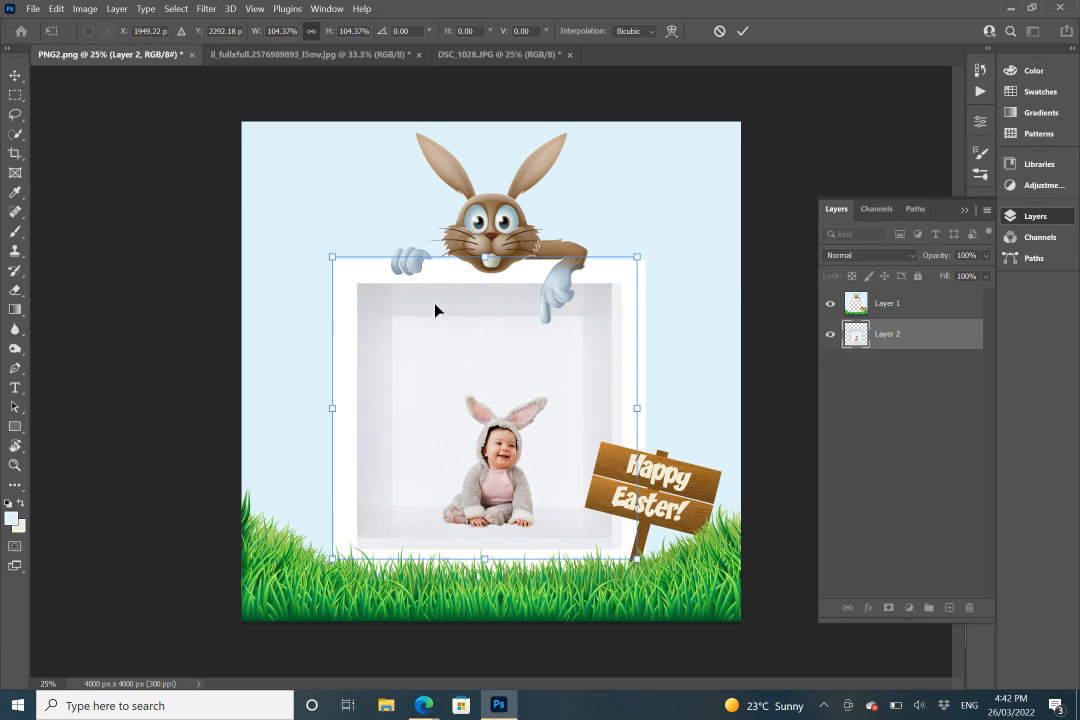
pyautogui.moveTo(392, 319)
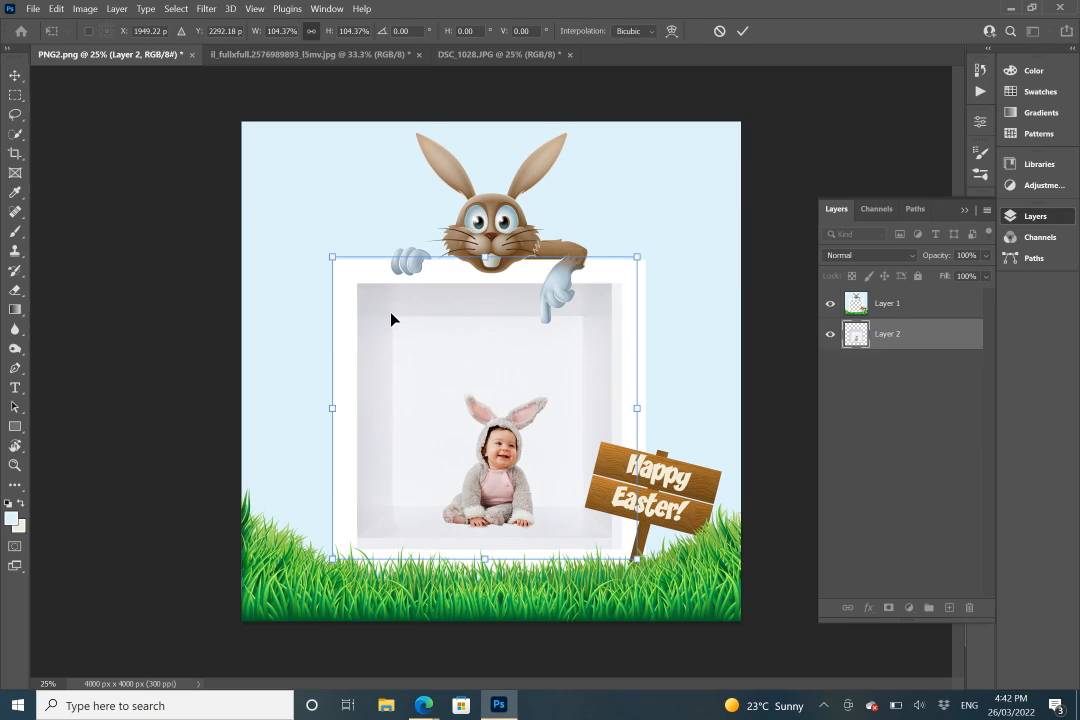
pyautogui.moveTo(361, 291)
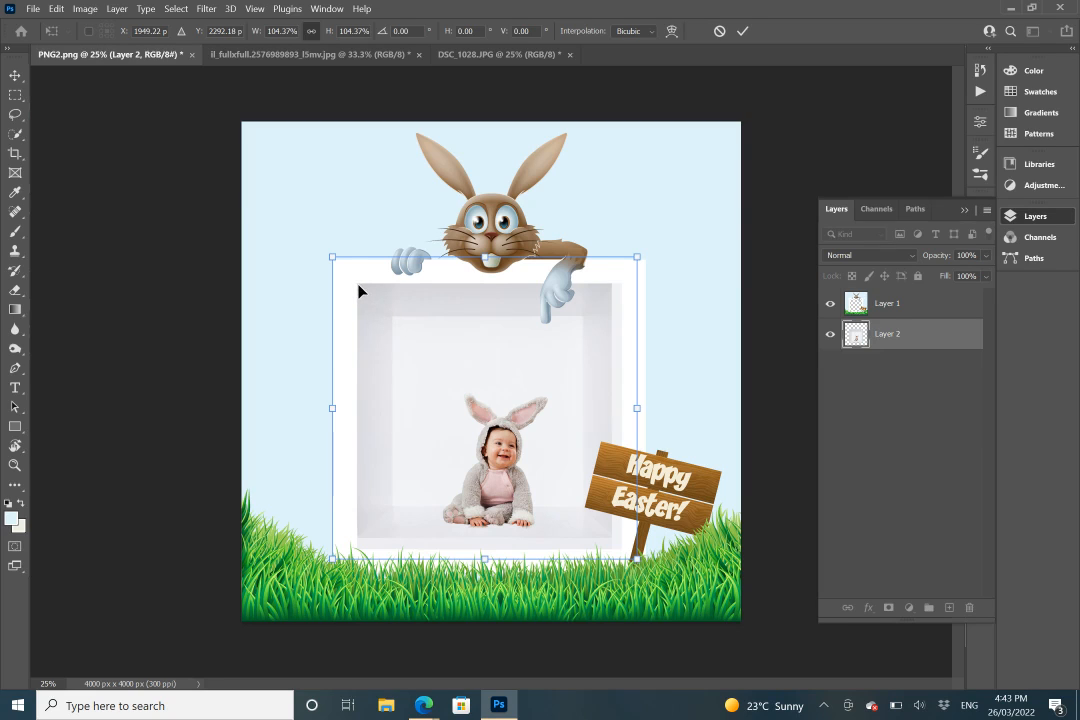
pyautogui.moveTo(638, 318)
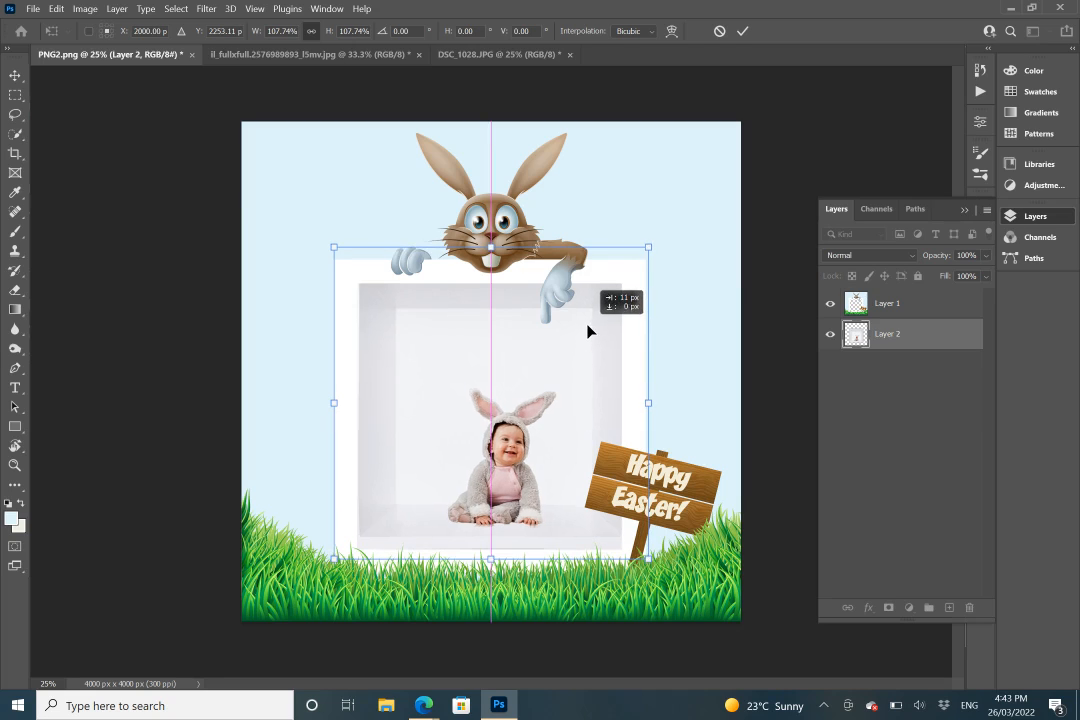
# Centre the baby photo and enlarge it to about 115%, tucking its bottom into the grass.
pyautogui.moveTo(580, 330); pyautogui.dragTo(555, 330)
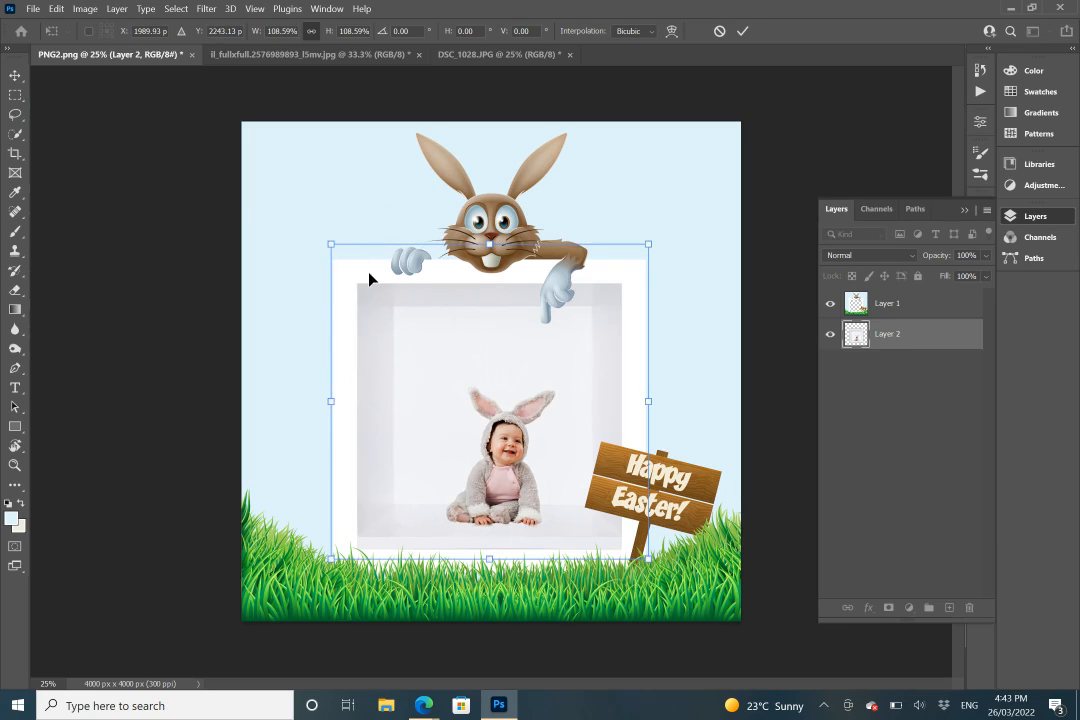
pyautogui.moveTo(340, 340)
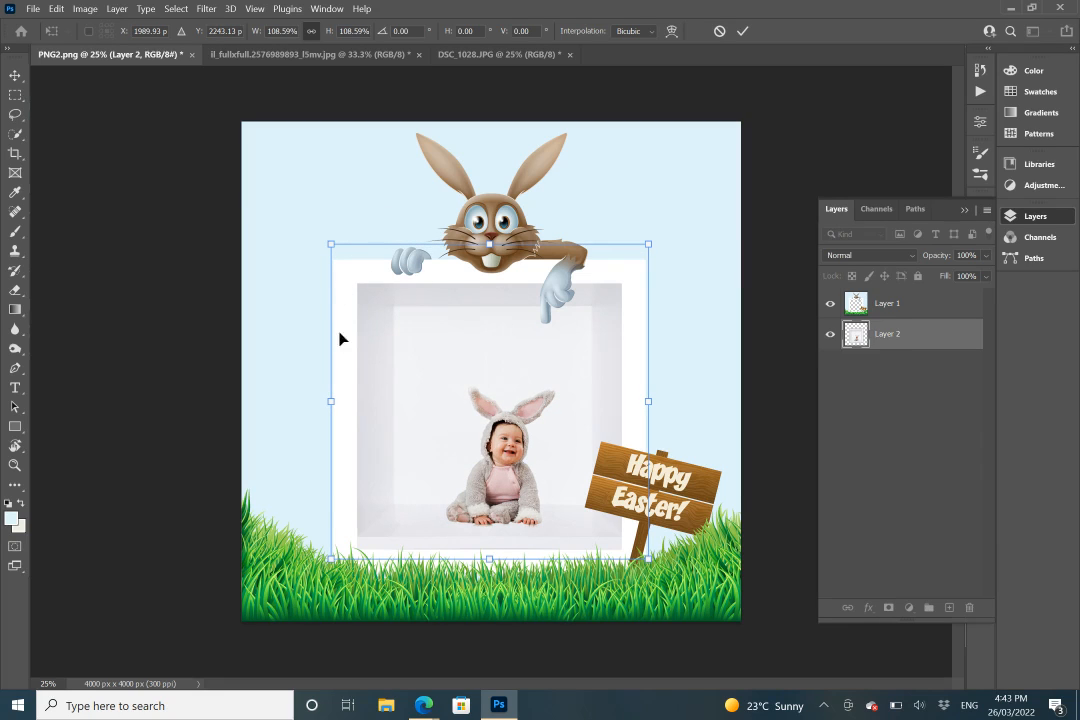
pyautogui.moveTo(436, 295)
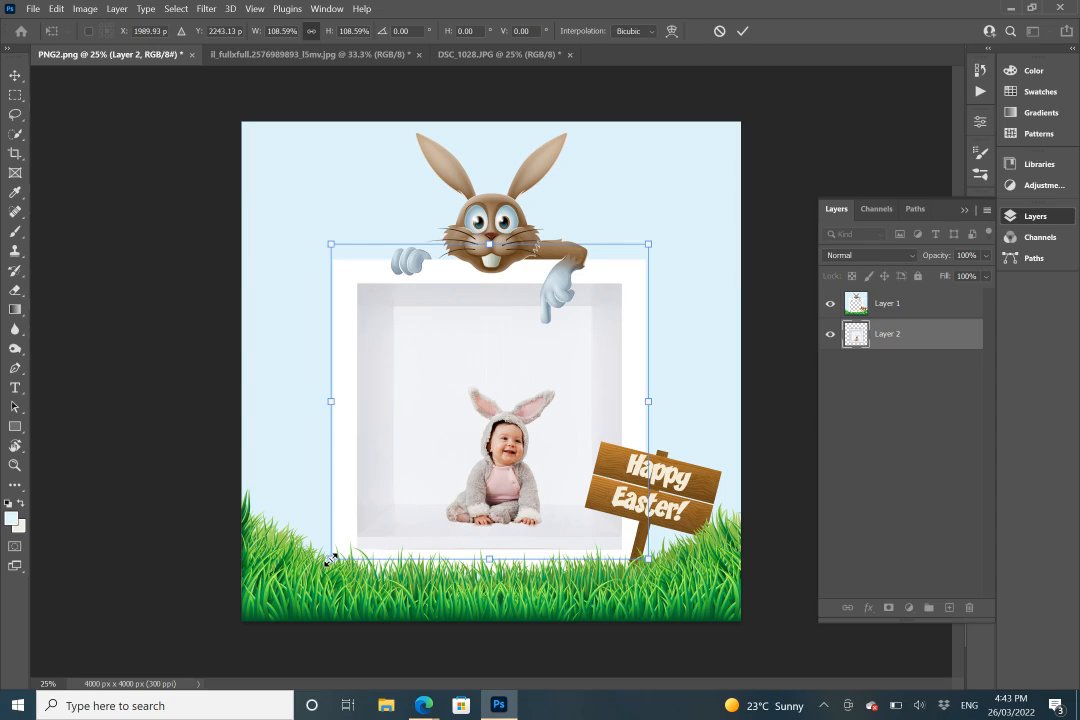
pyautogui.moveTo(331, 557); pyautogui.dragTo(321, 567)
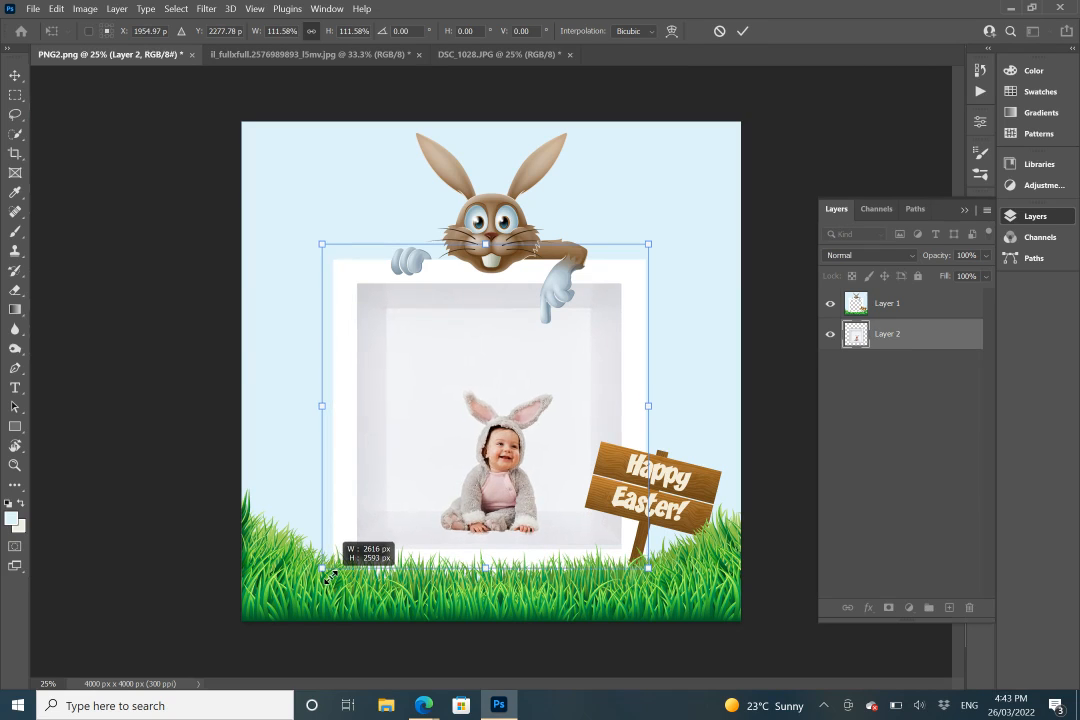
pyautogui.moveTo(321, 570); pyautogui.dragTo(318, 577)
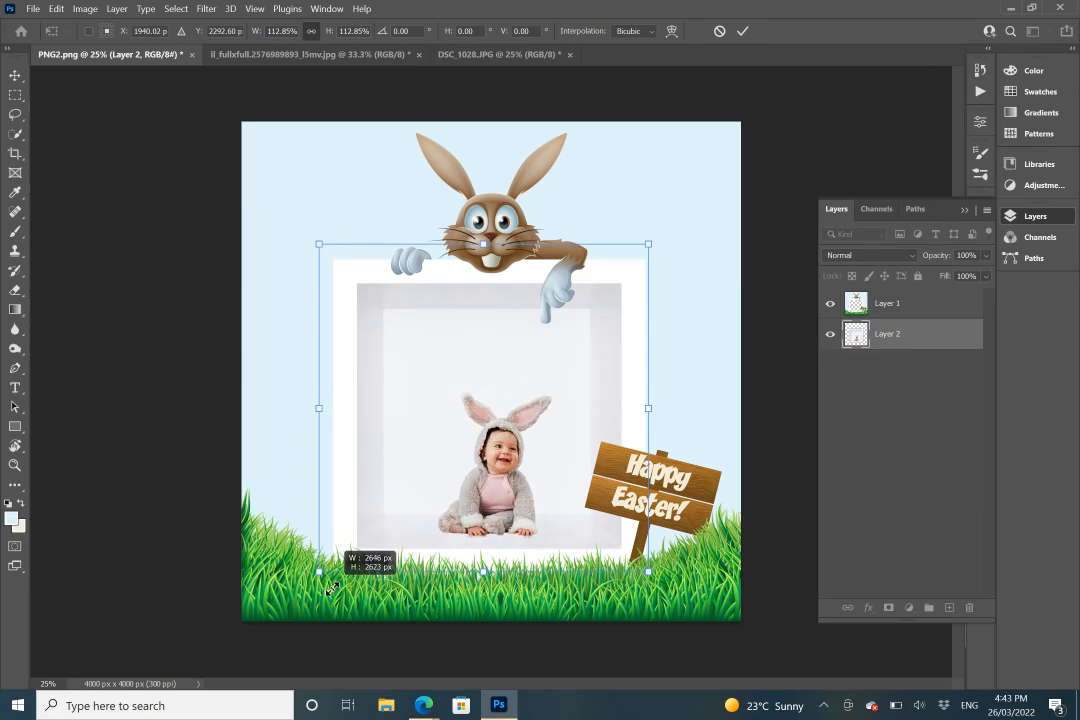
pyautogui.moveTo(319, 570); pyautogui.dragTo(337, 592)
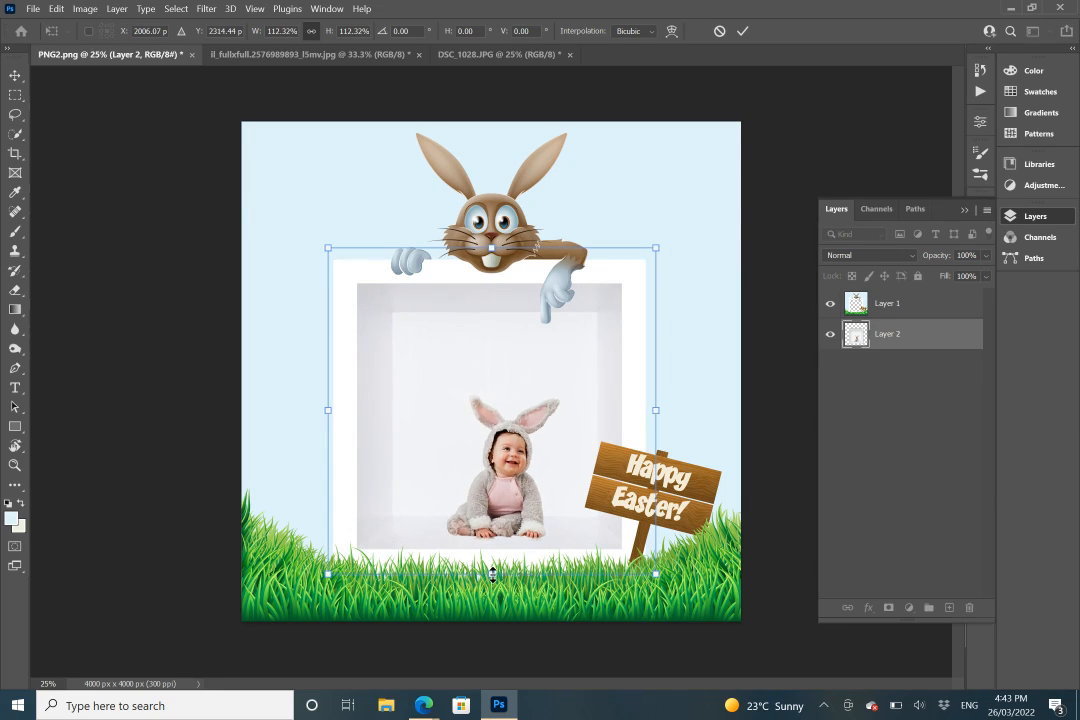
pyautogui.moveTo(492, 574); pyautogui.dragTo(490, 583)
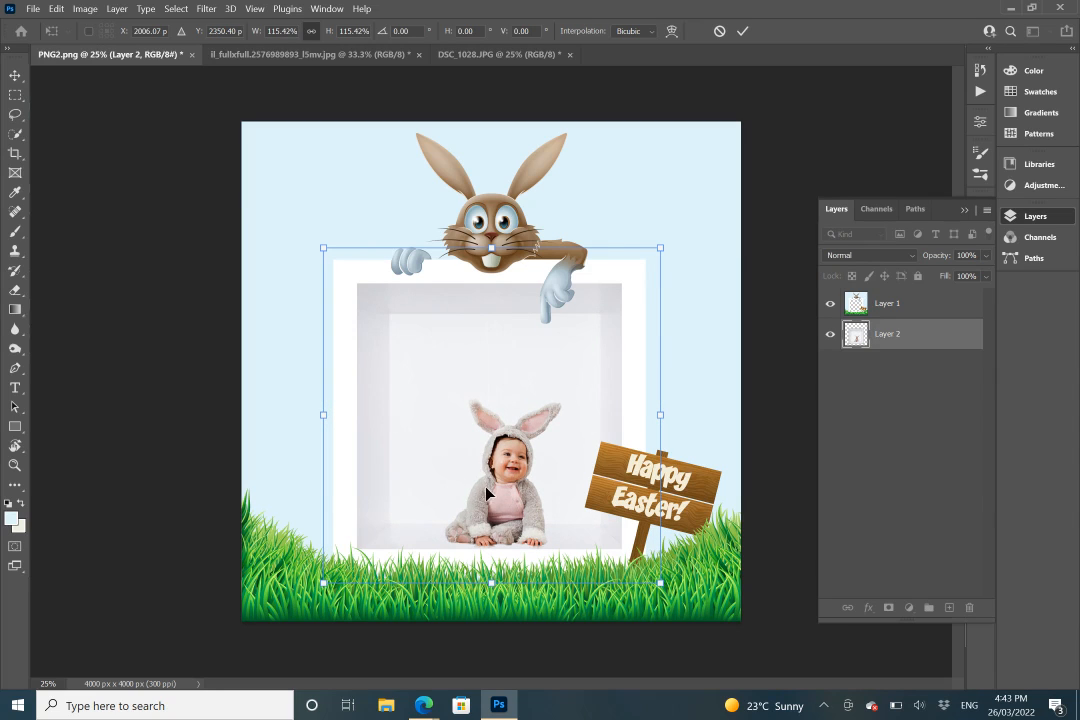
pyautogui.moveTo(490, 480); pyautogui.dragTo(490, 472)
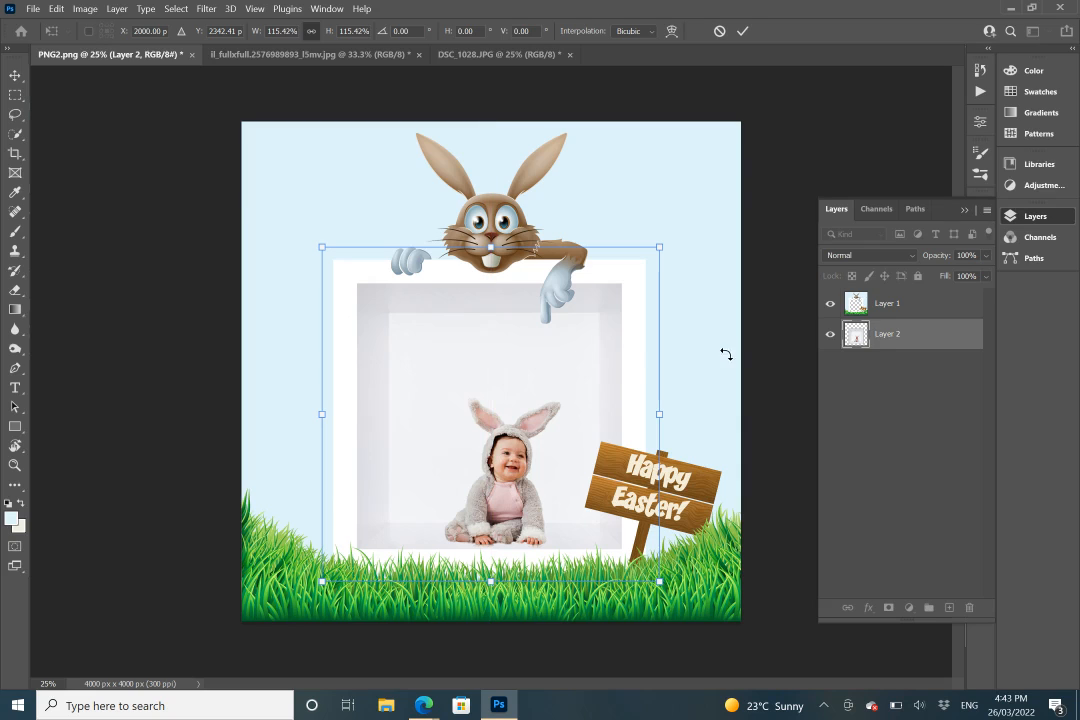
pyautogui.moveTo(773, 350)
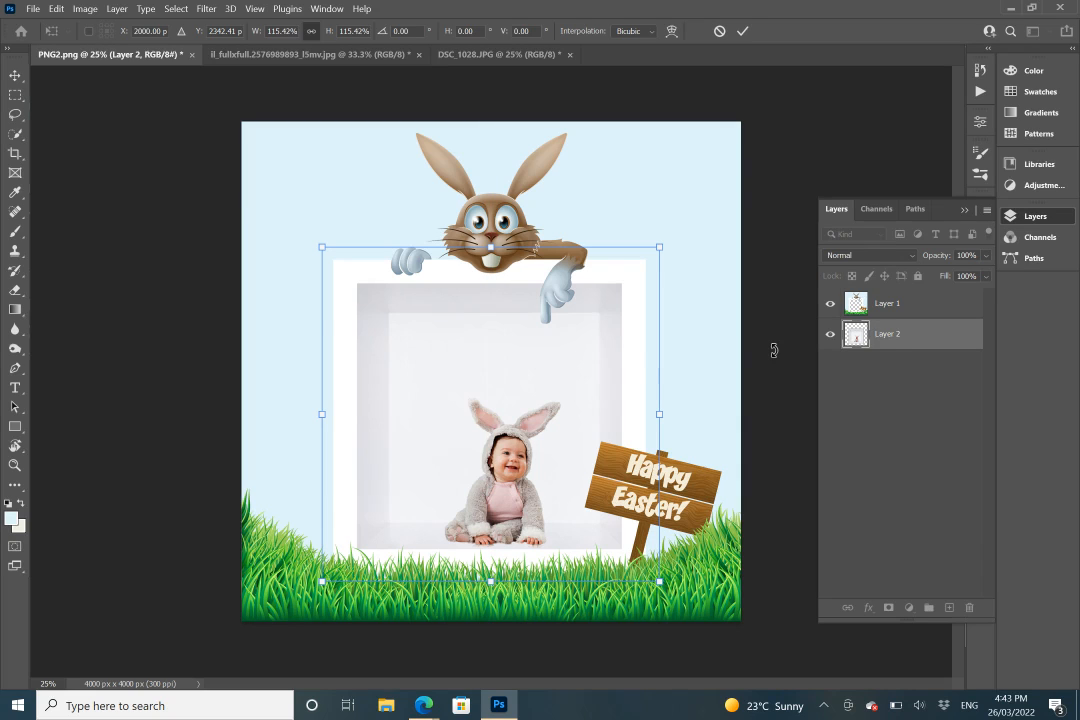
pyautogui.moveTo(767, 70)
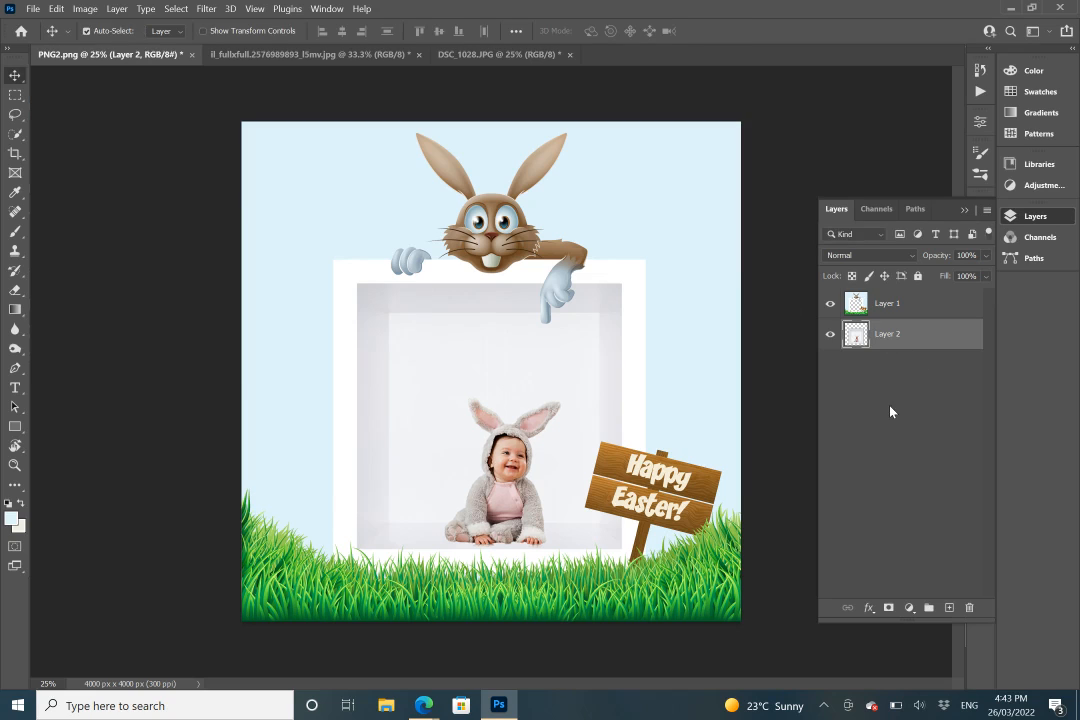
pyautogui.moveTo(784, 258)
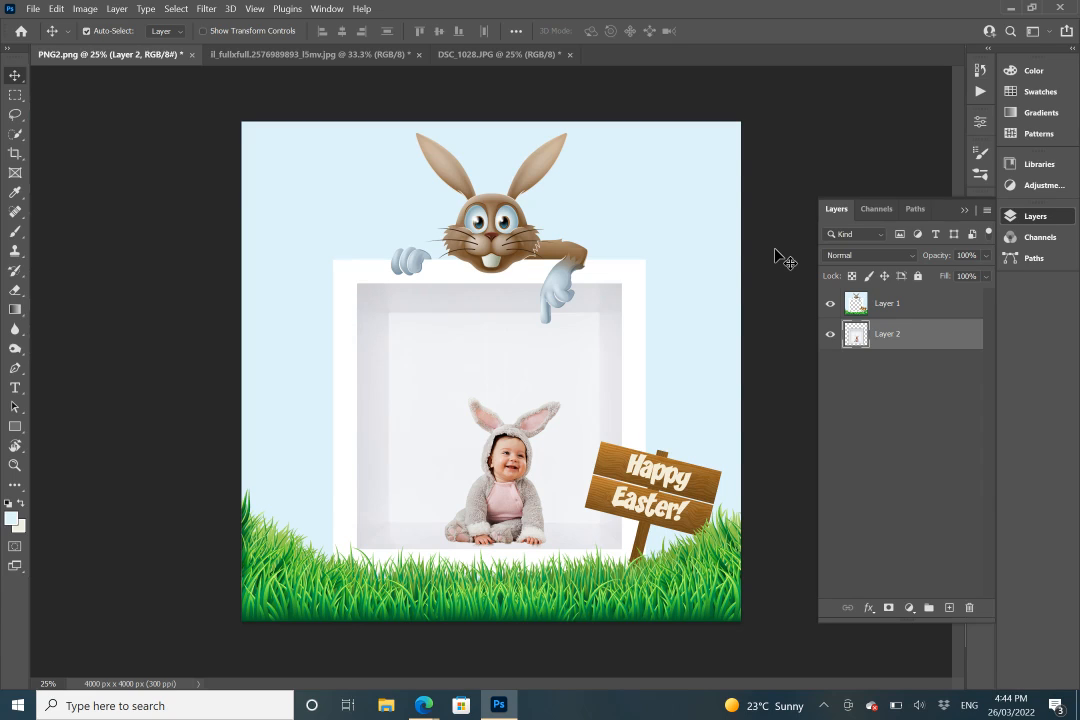
pyautogui.moveTo(195, 230)
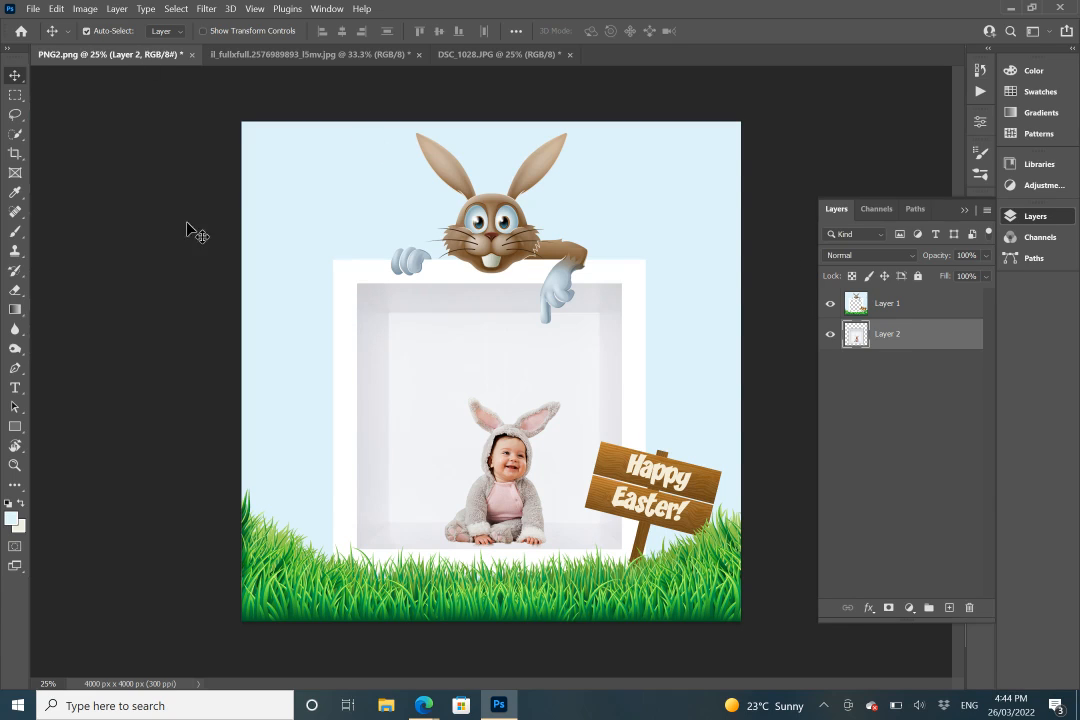
pyautogui.moveTo(33, 8)
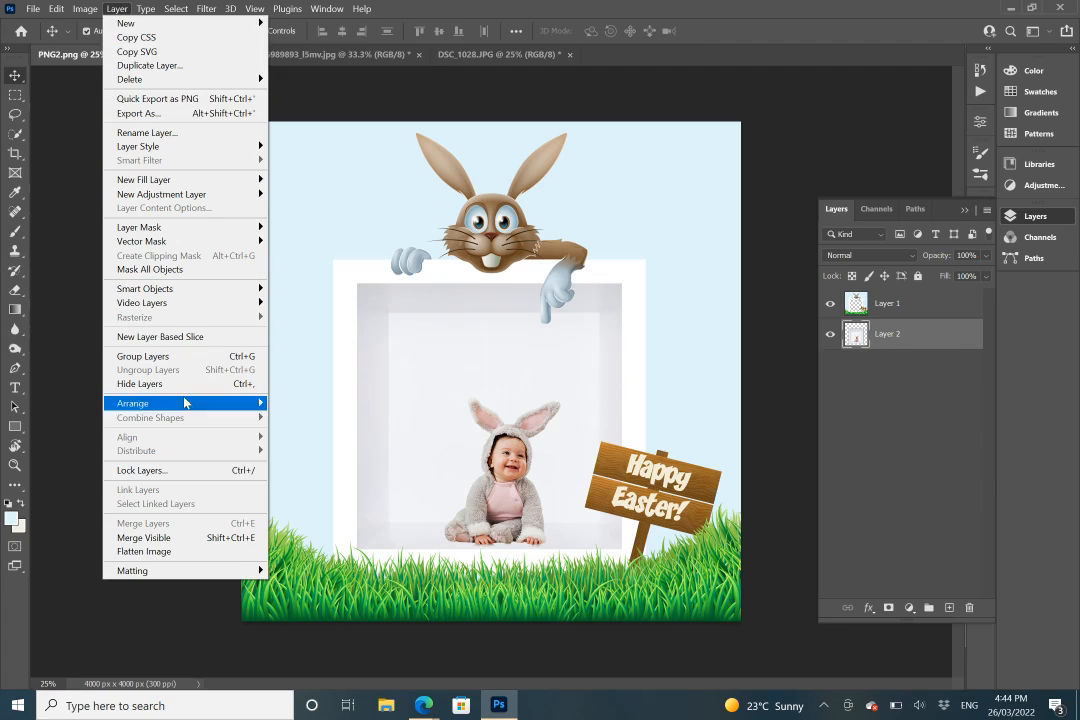
pyautogui.moveTo(144, 551)
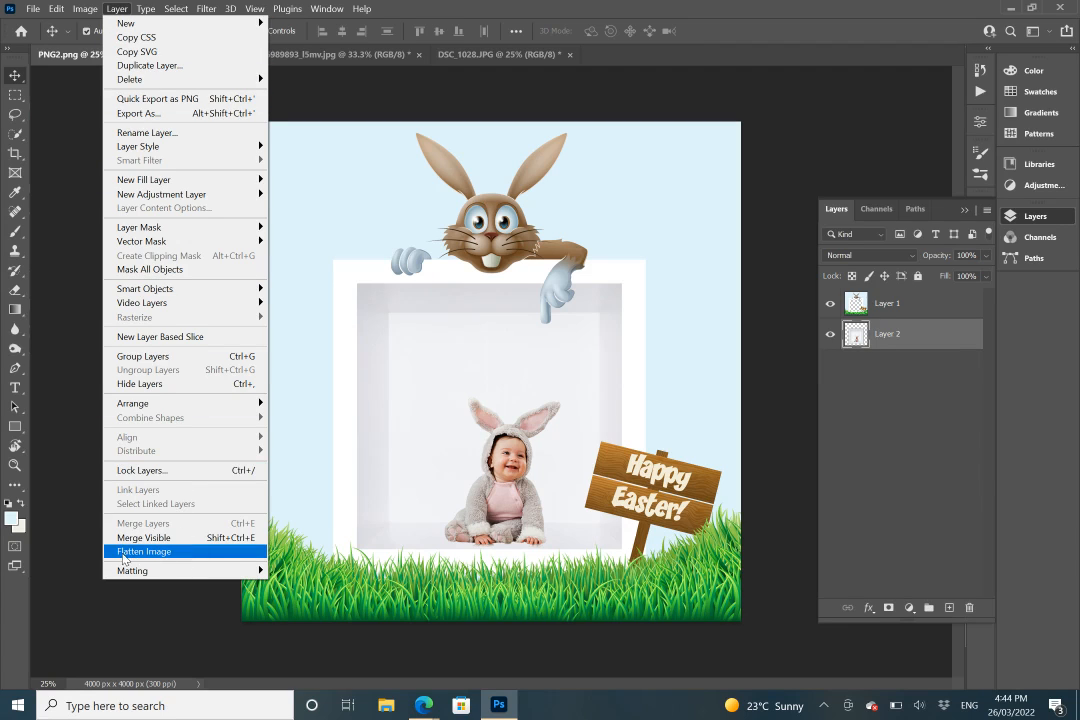
pyautogui.moveTo(165, 555)
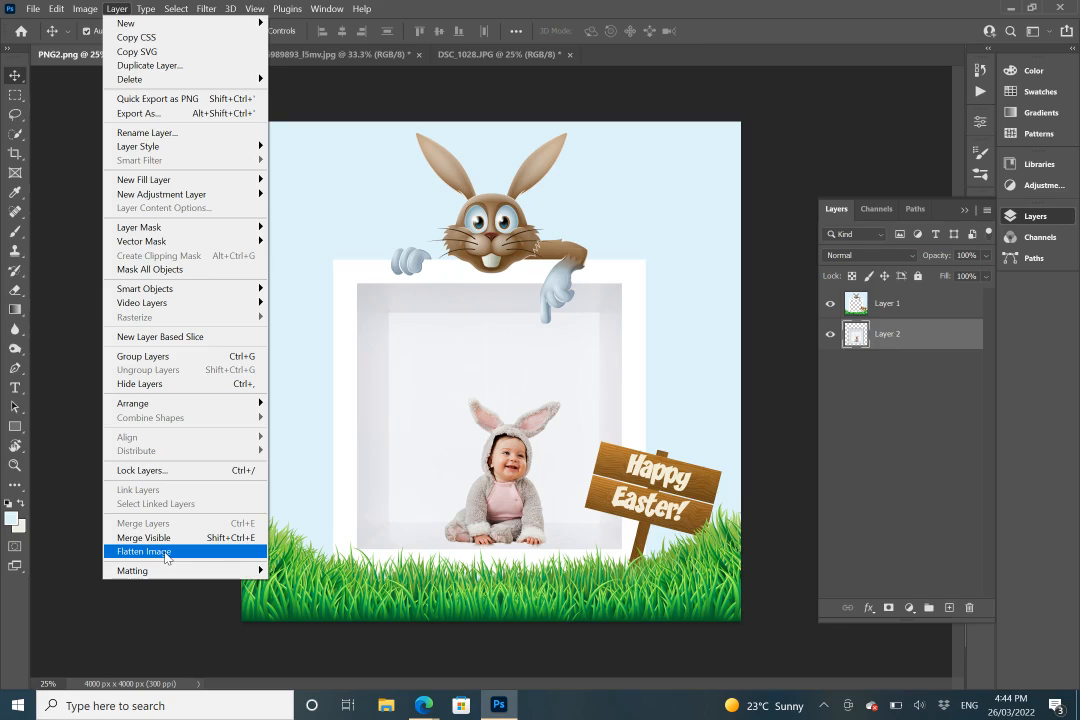
# Choose Layer > Flatten Image to merge the bunny frame and baby cube.
pyautogui.click(144, 551)
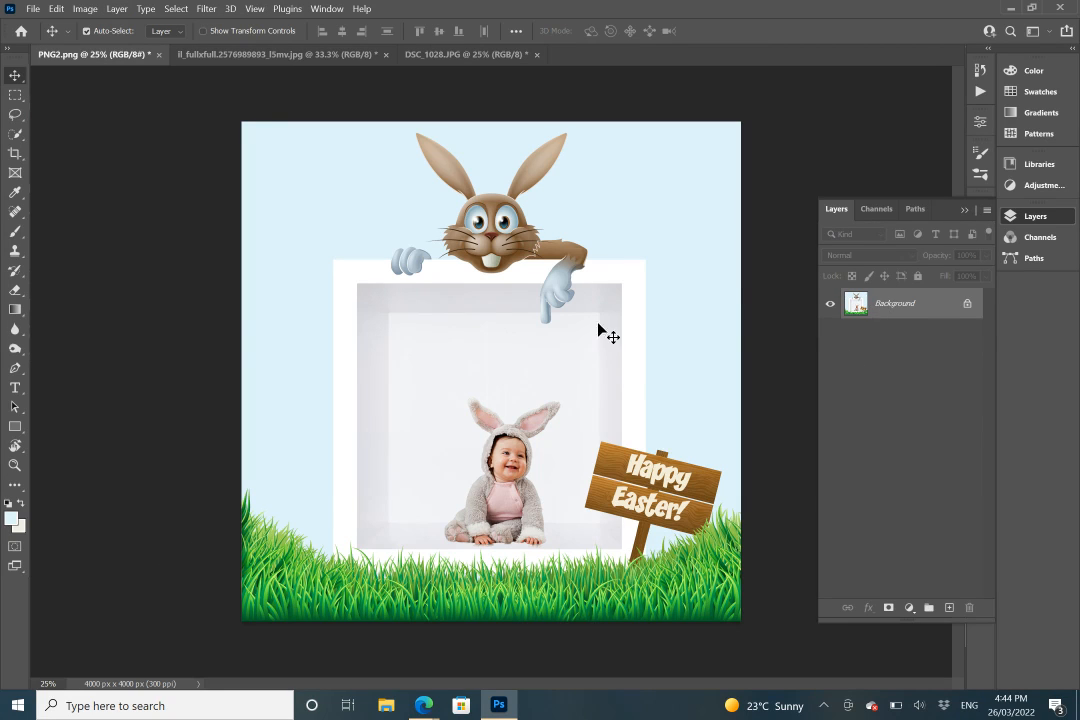
pyautogui.moveTo(505, 425)
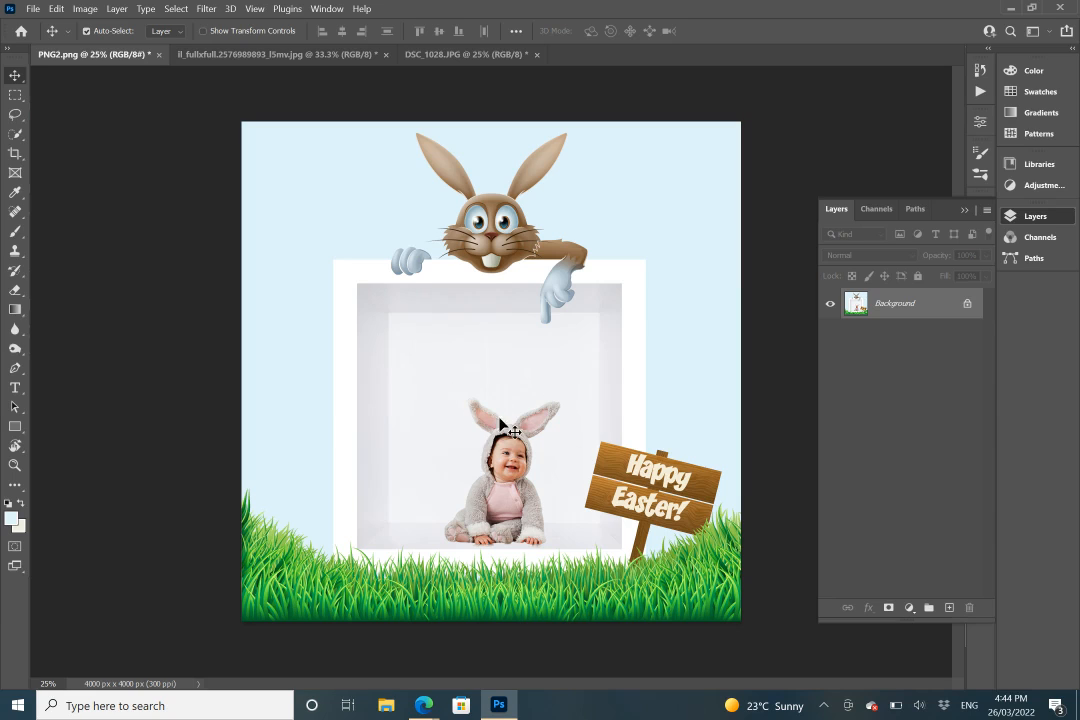
pyautogui.moveTo(497, 413)
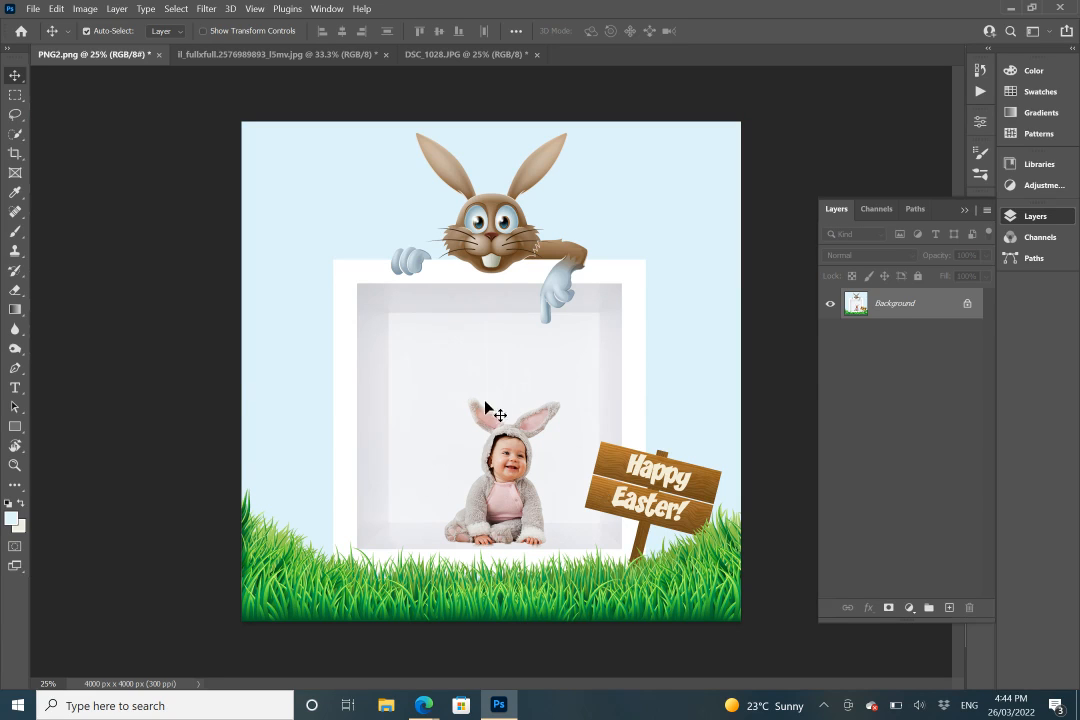
pyautogui.moveTo(678, 352)
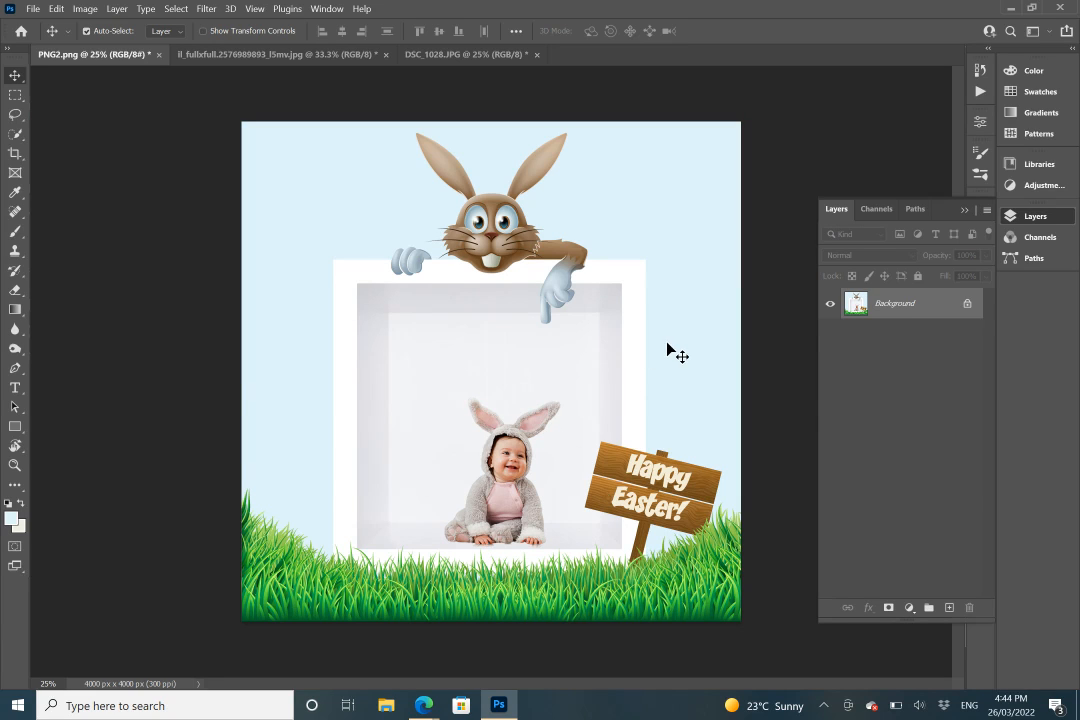
pyautogui.moveTo(787, 332)
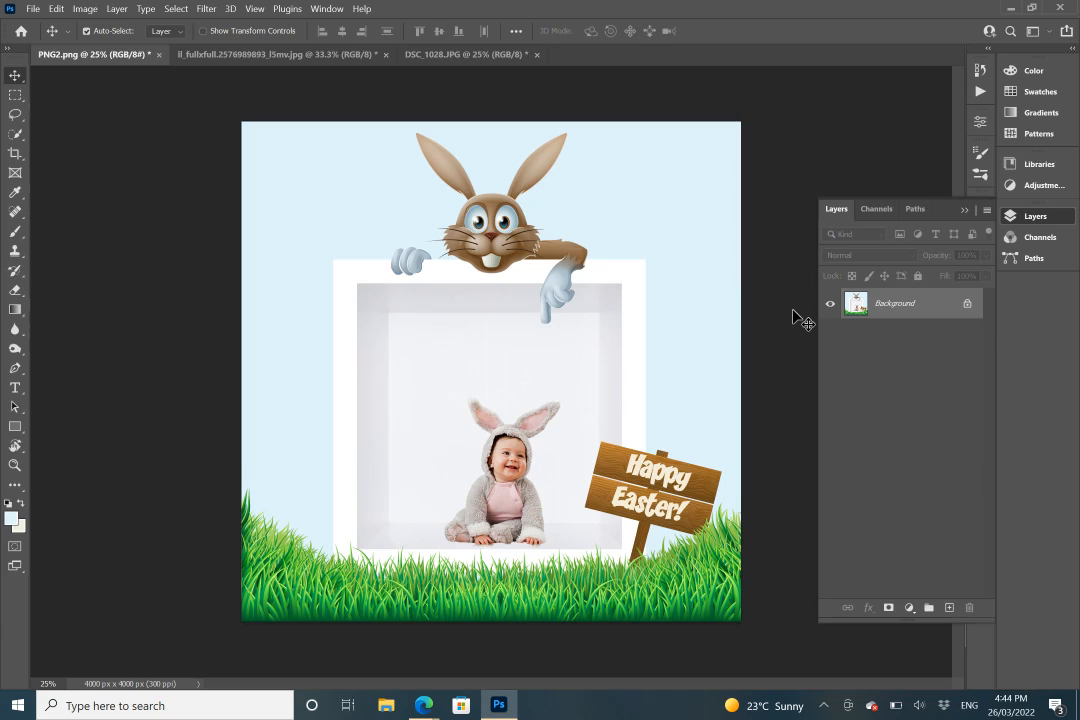
pyautogui.moveTo(256, 237)
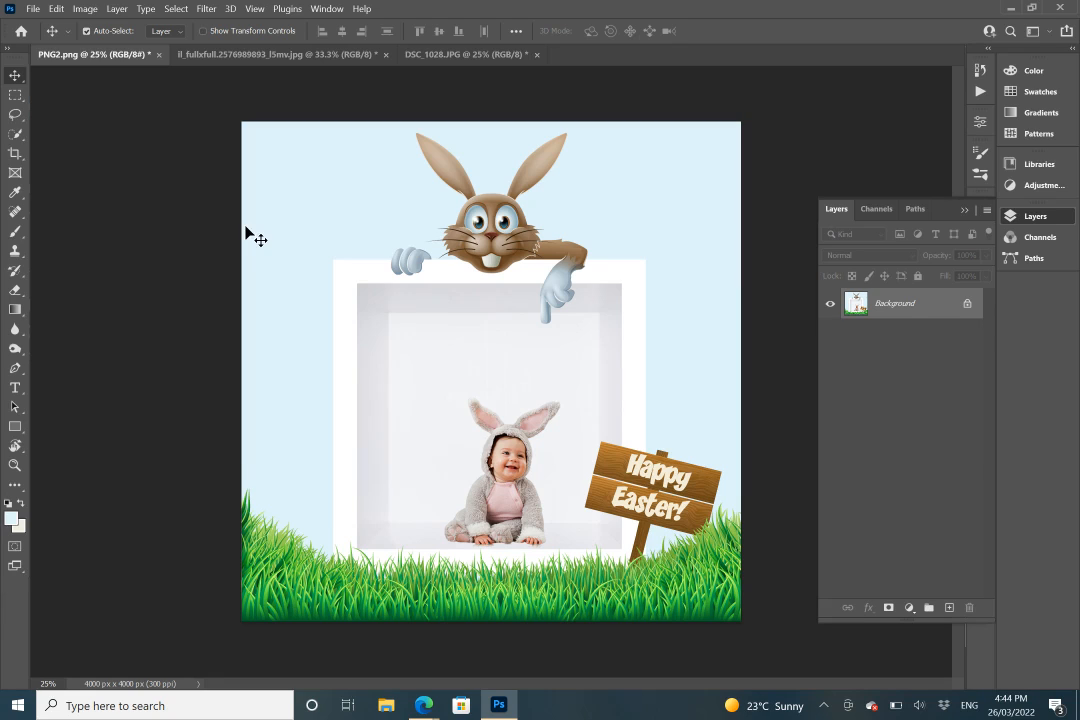
pyautogui.moveTo(80, 190)
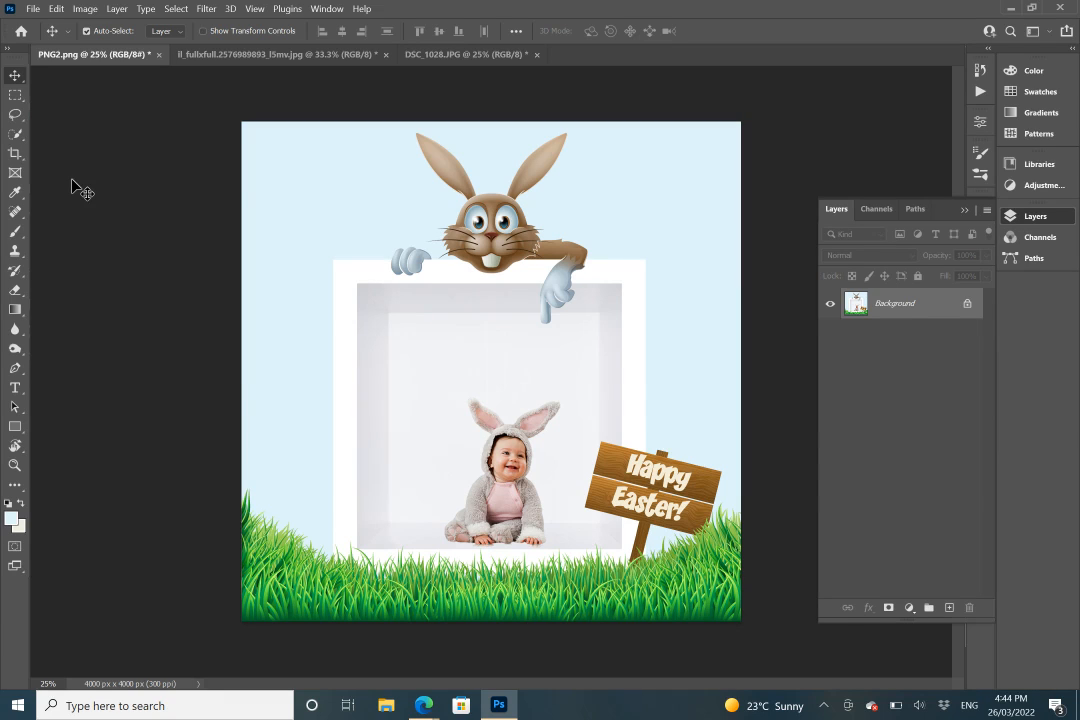
pyautogui.moveTo(180, 255)
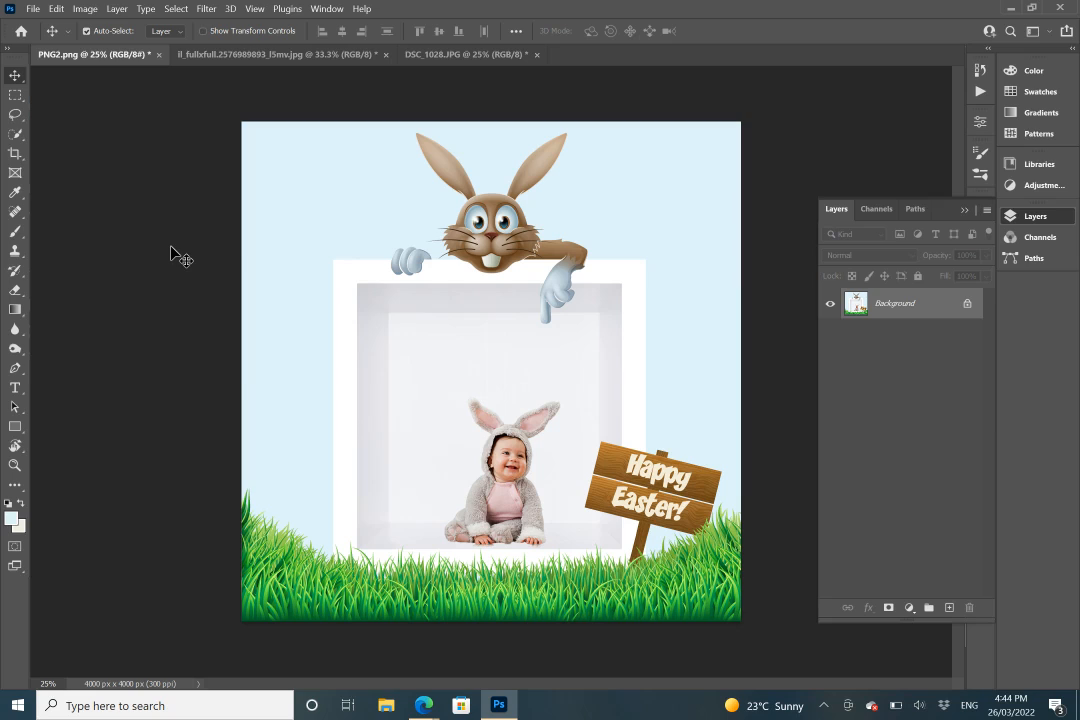